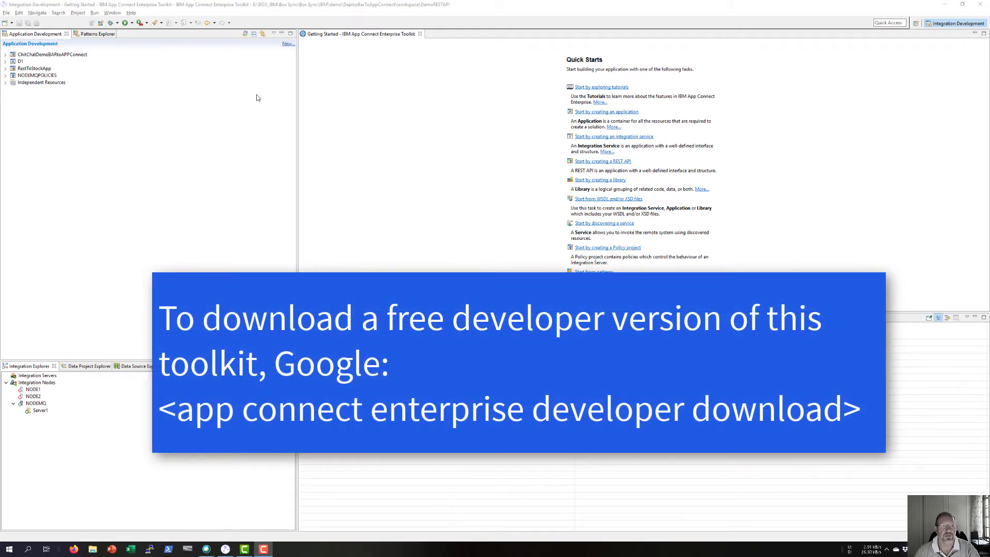
mouse_move(220, 116)
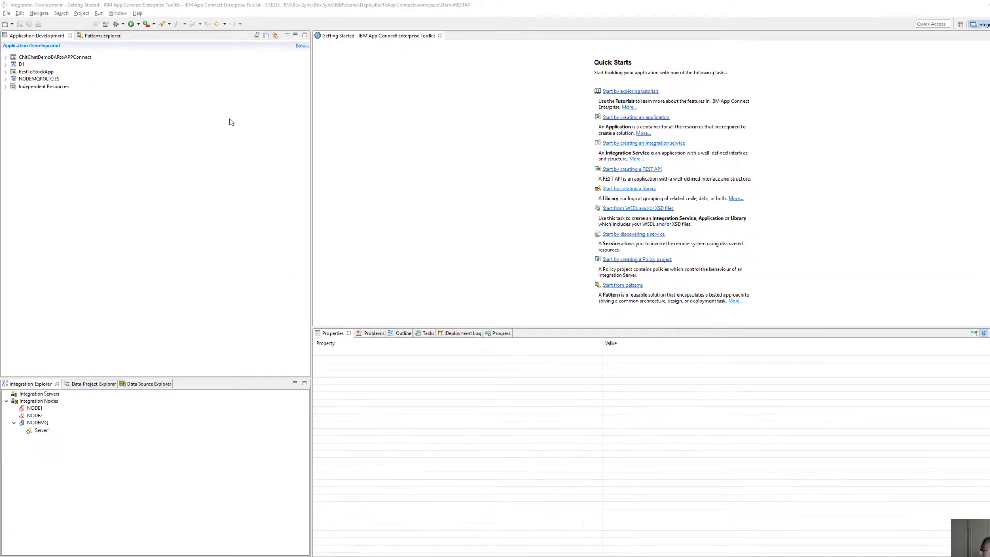
Open the New artifact and Quick Start menu from the Application Development pane.
left_click(460, 71)
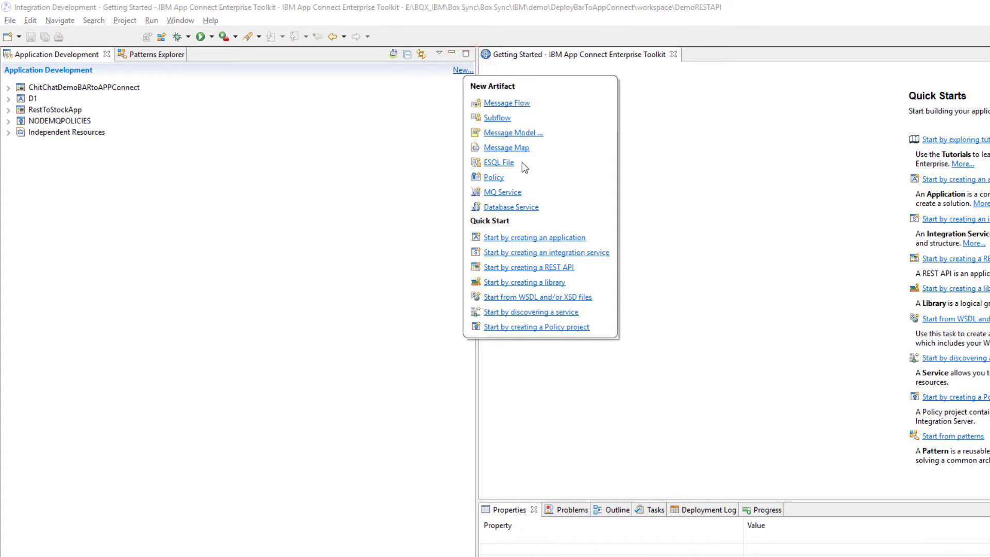
mouse_move(528, 267)
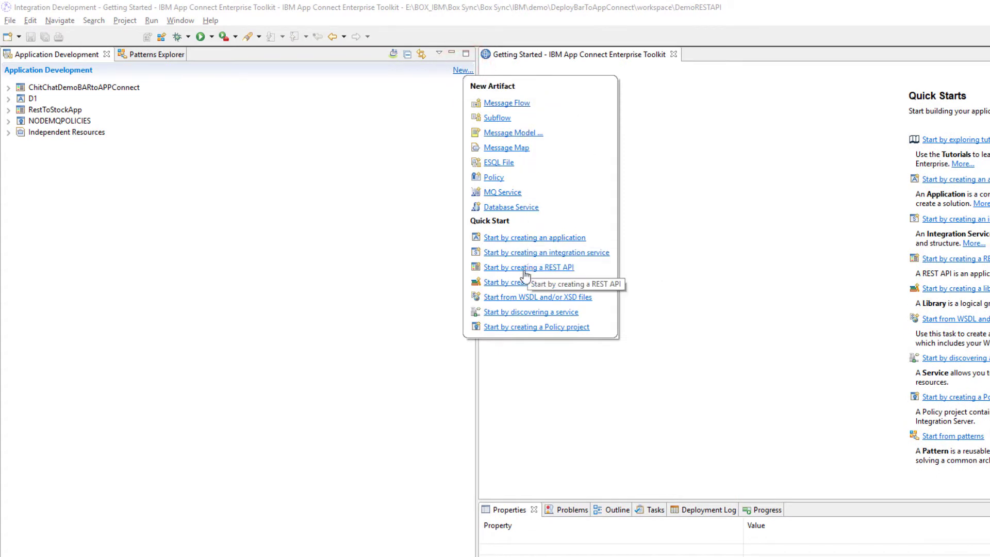
Create a REST API project named IntegrationRESTDemo.
left_click(528, 267)
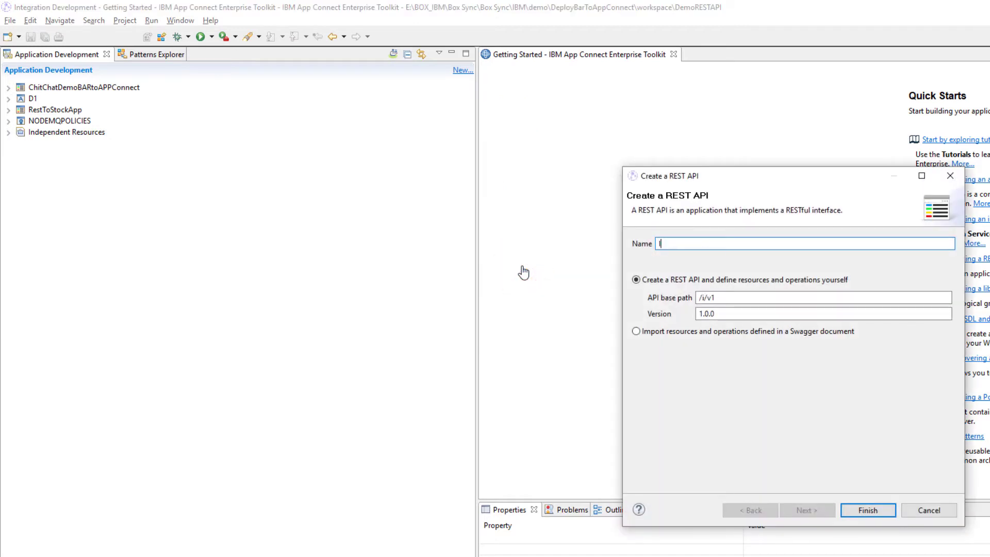
type("IntegrationRESTDemo")
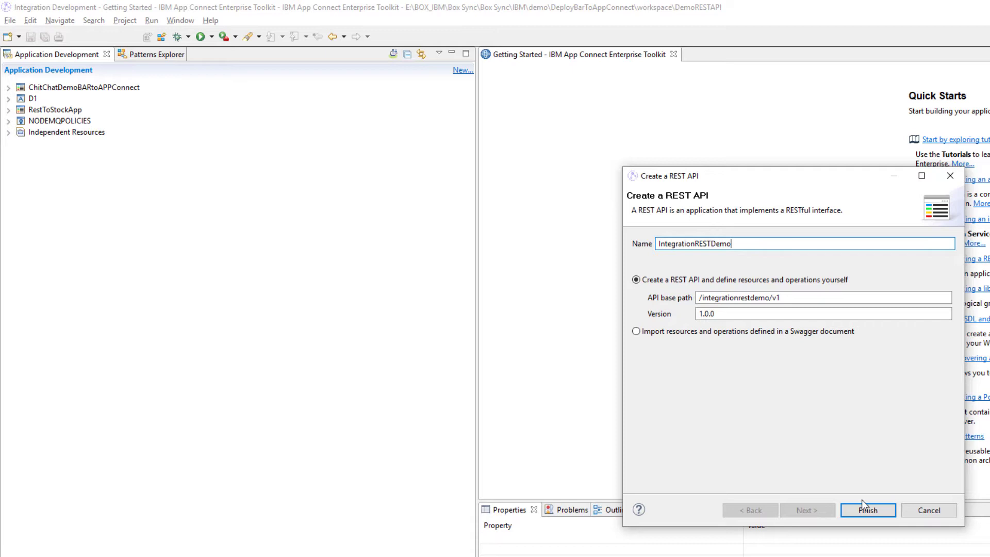
left_click(867, 510)
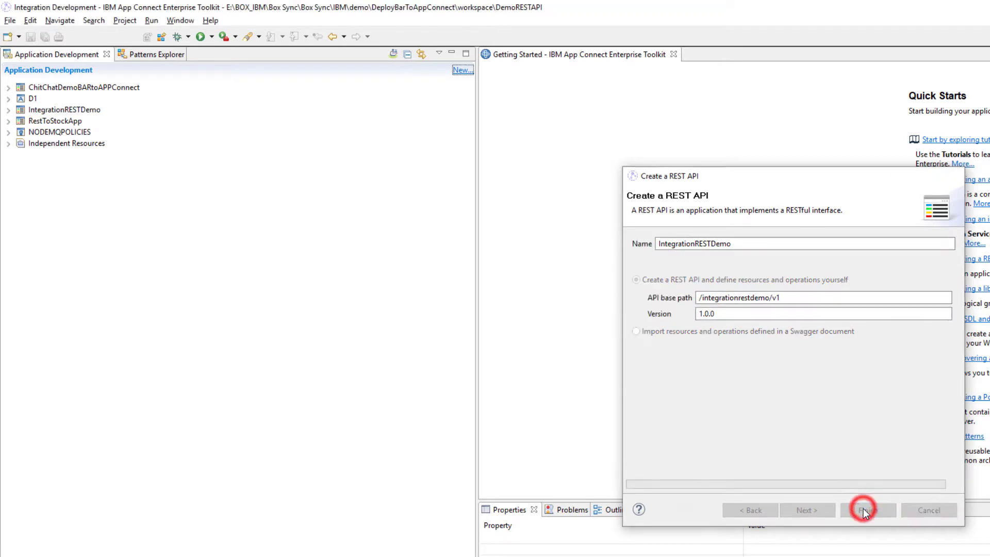
left_click(866, 509)
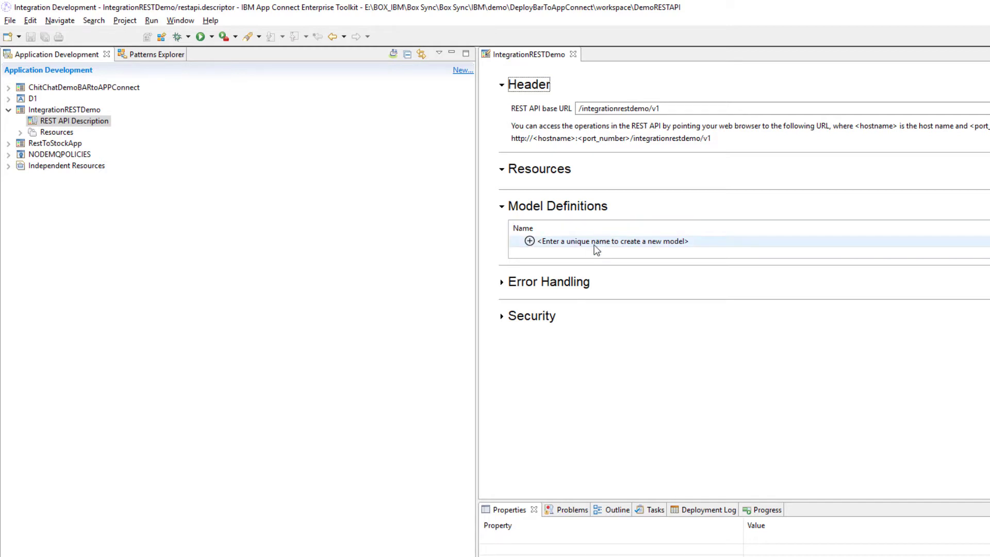
Add an InputData model with integer properties field1 and field2.
left_click(609, 240)
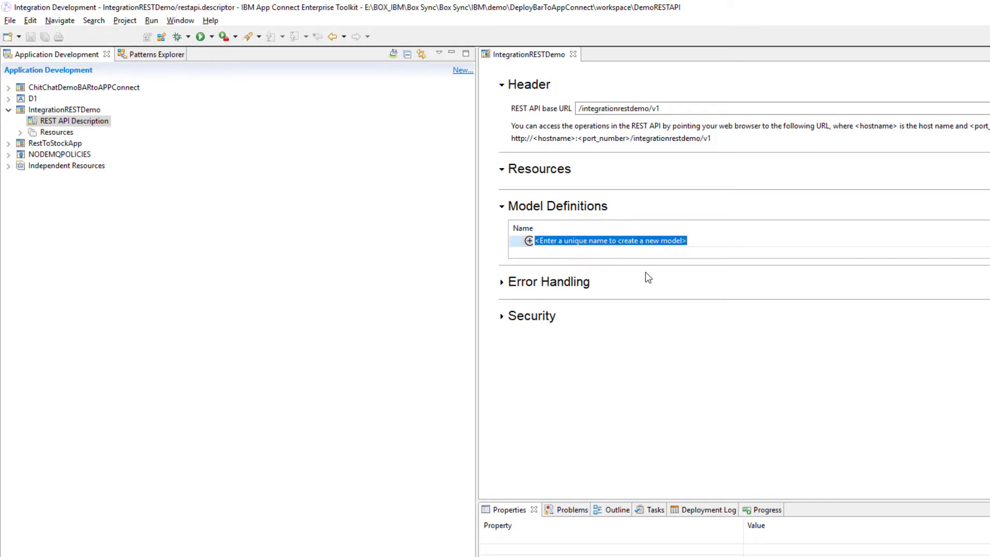
type("Inp")
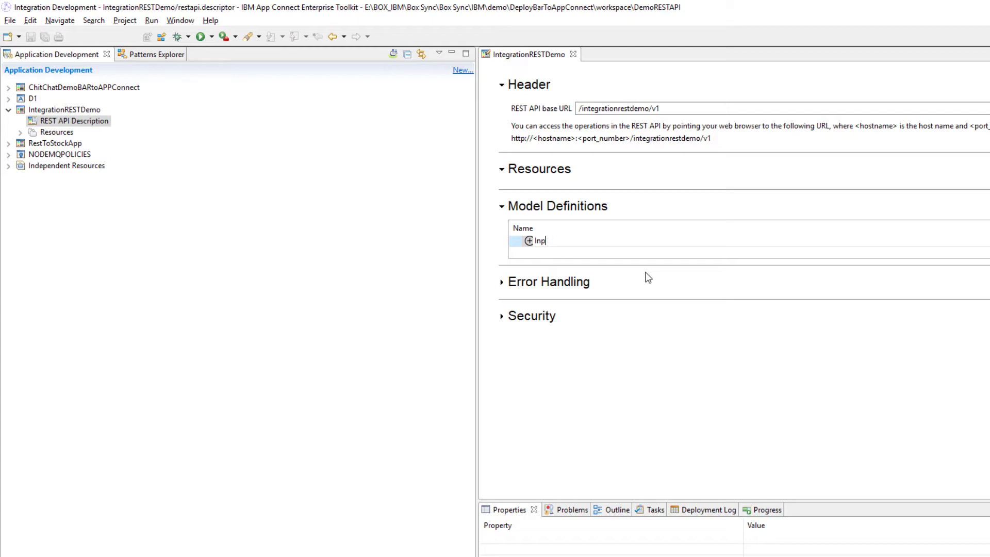
type("utData")
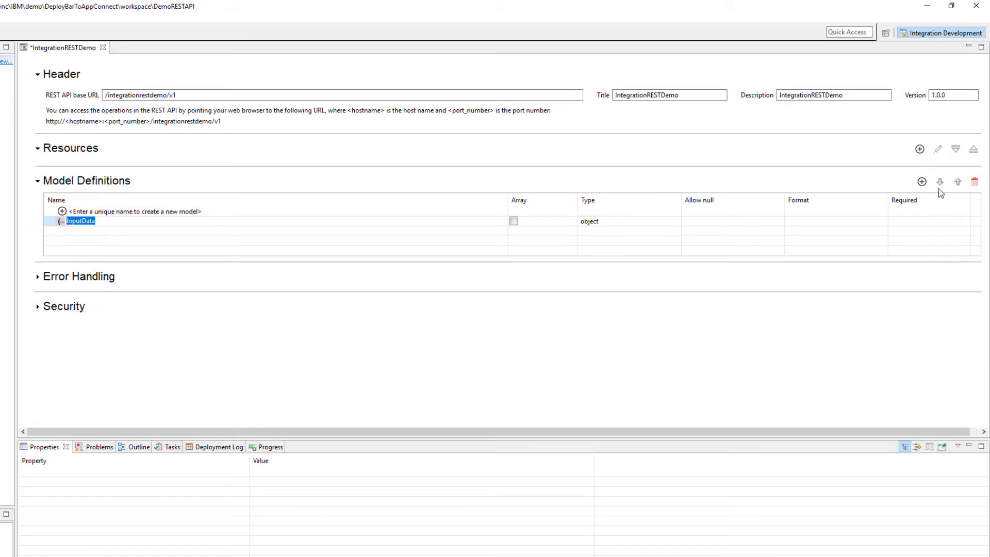
left_click(921, 182)
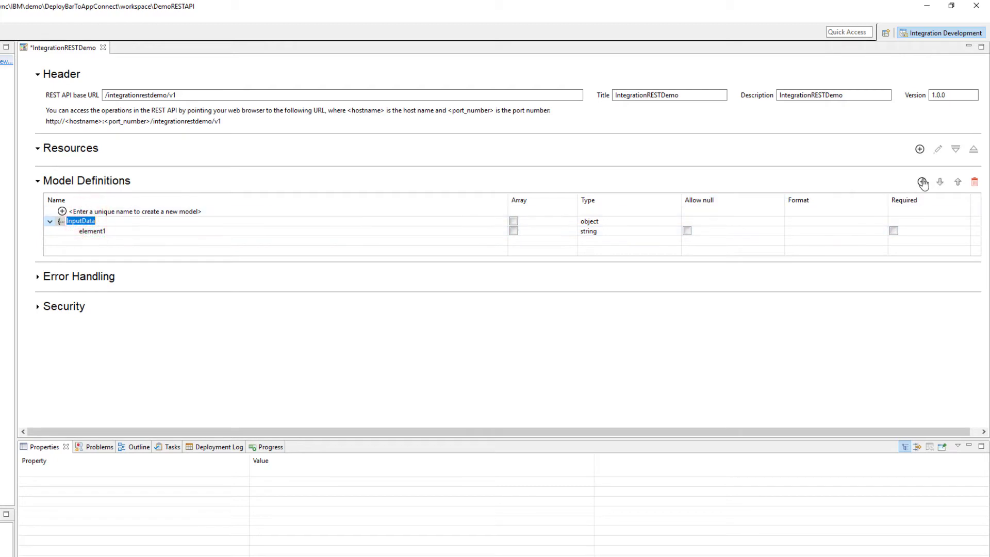
left_click(921, 182)
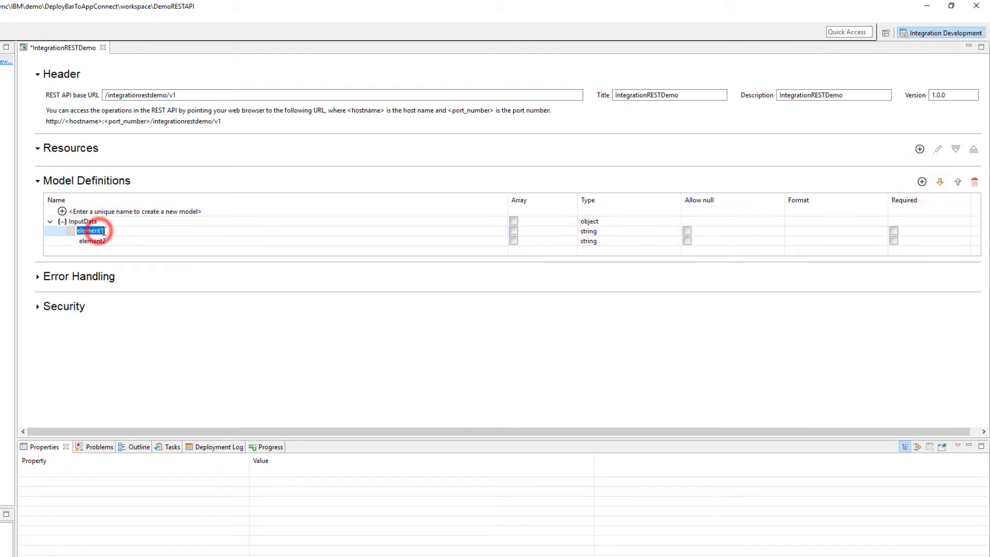
type("field2")
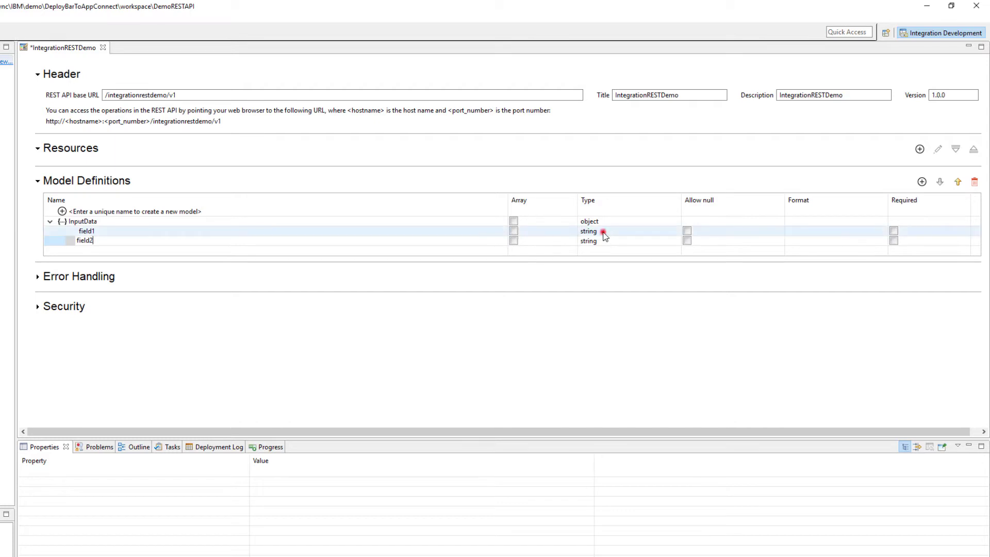
left_click(675, 230)
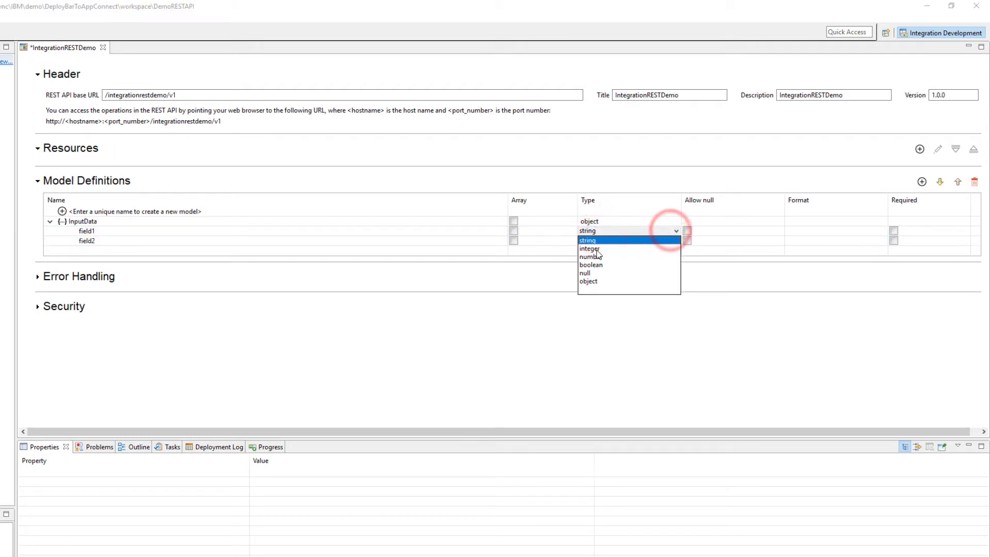
left_click(588, 248)
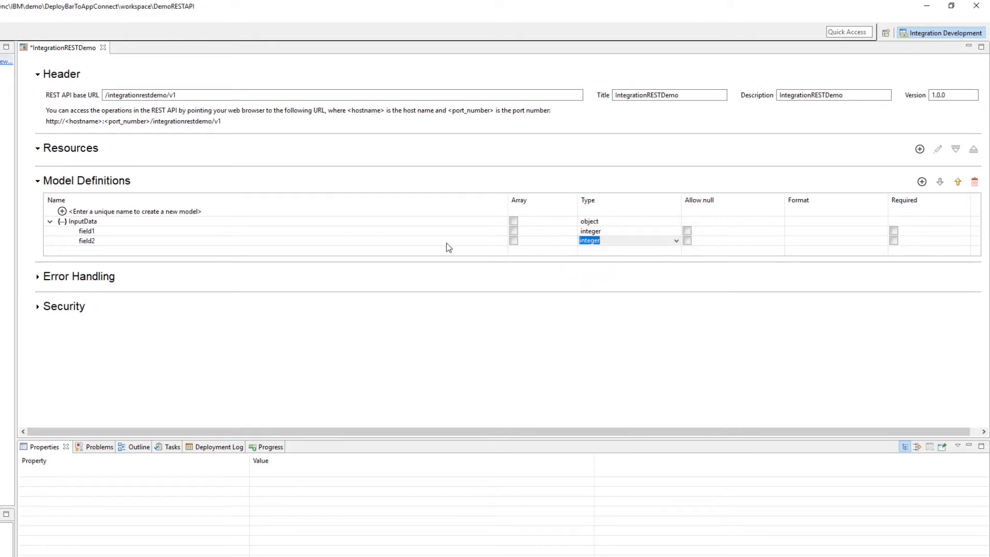
left_click(134, 211)
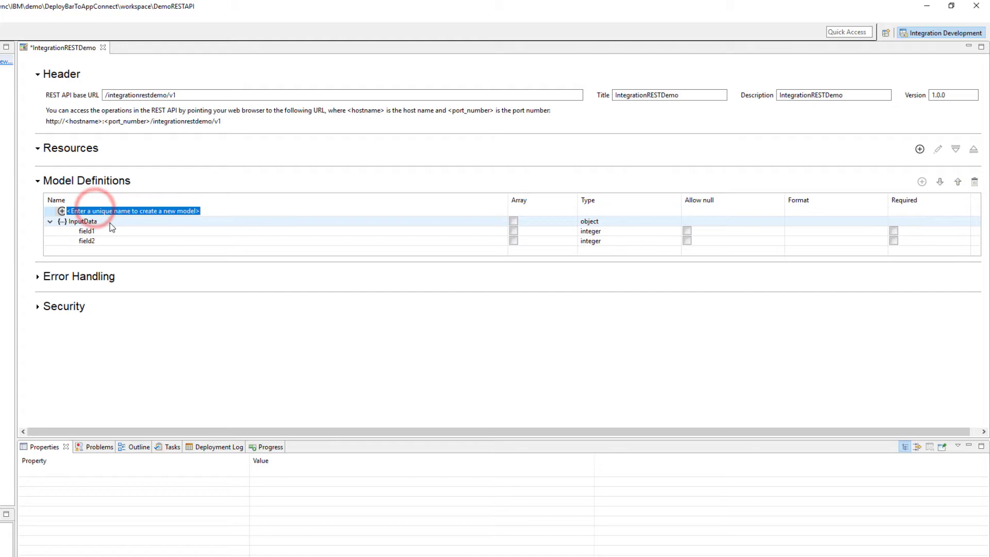
Add an OutputData model whose single property, answer, is an integer.
type("OutputData")
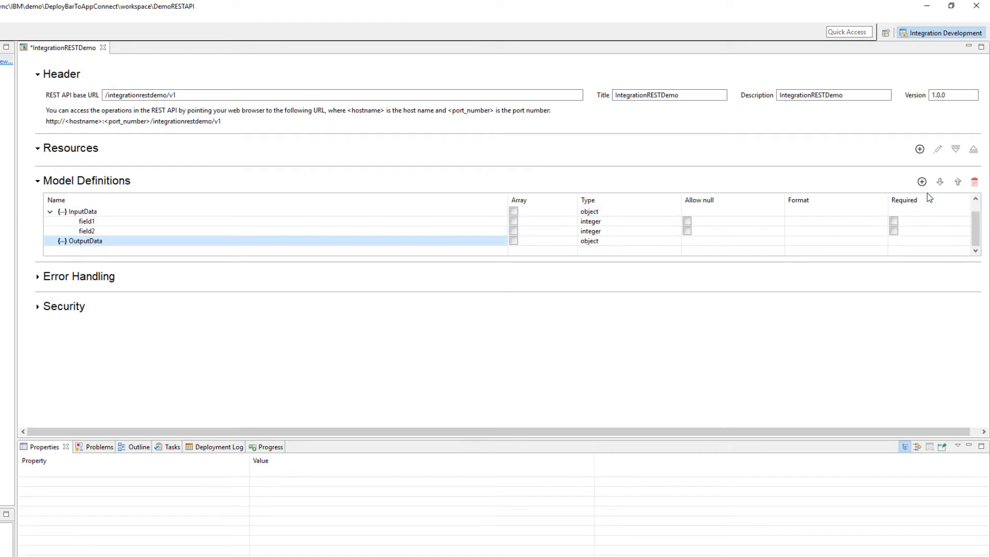
left_click(921, 182)
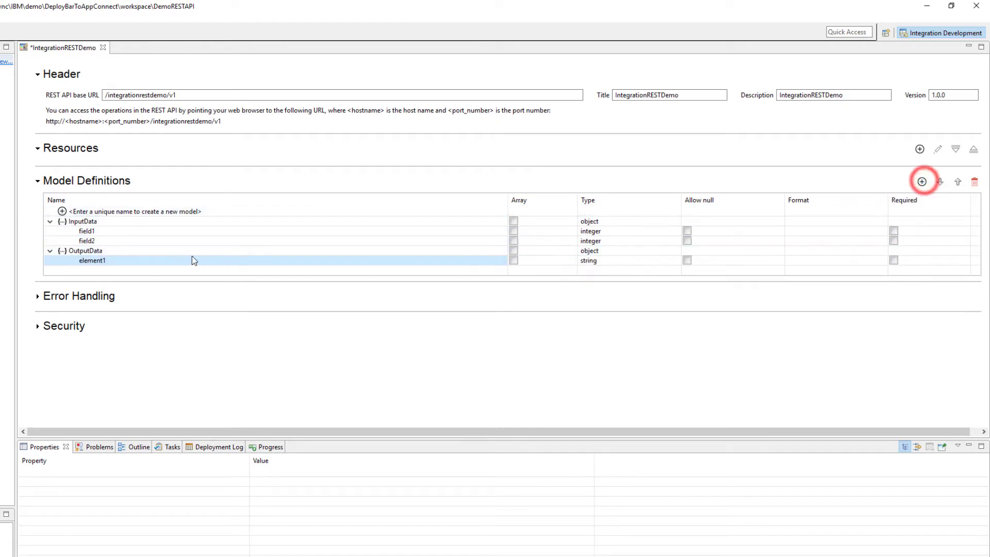
double_click(92, 260)
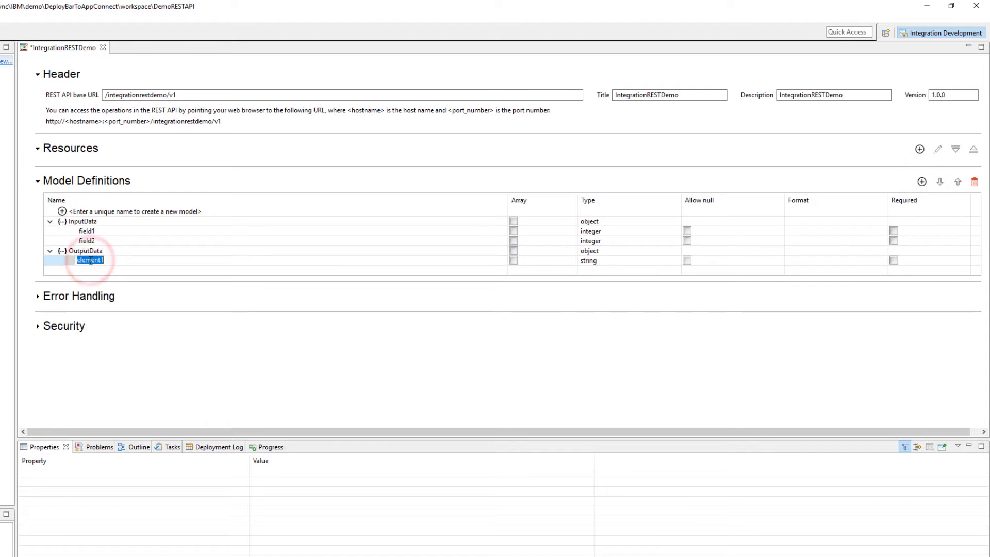
type("answer")
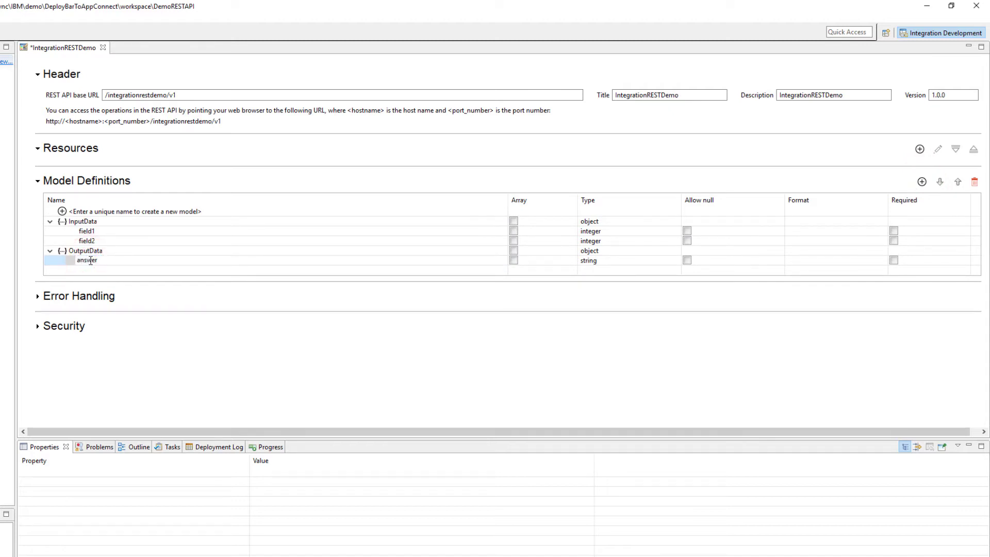
left_click(625, 260)
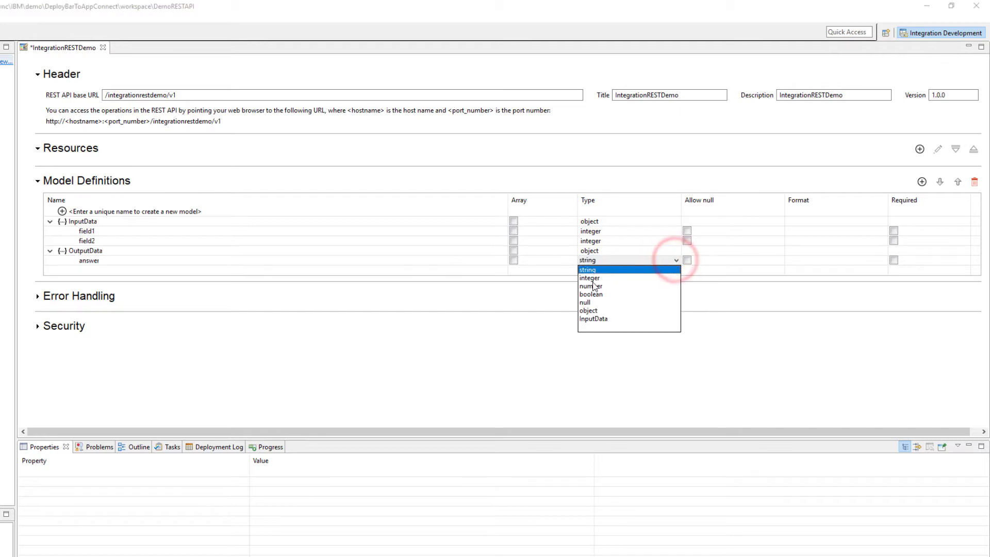
left_click(589, 278)
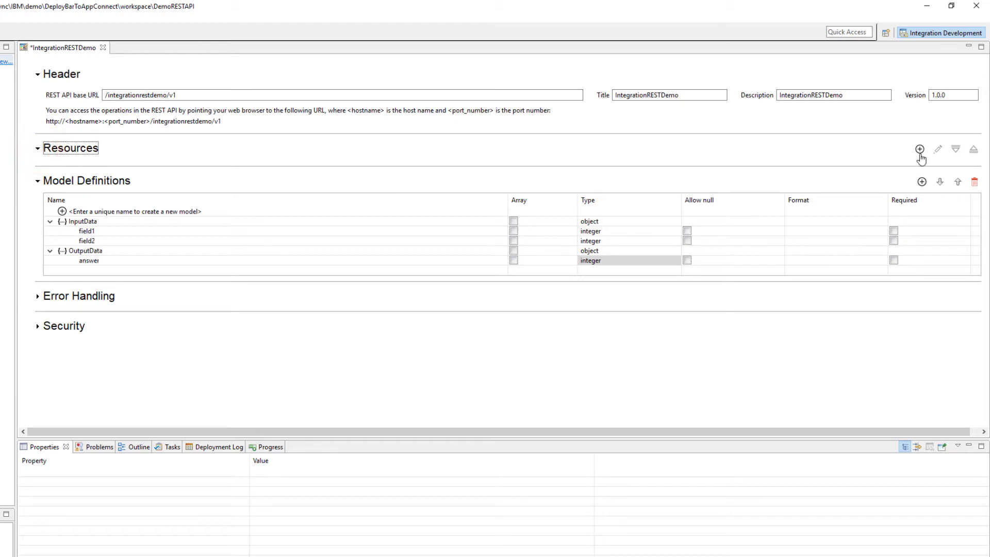
Add the /calculate resource path with a POST operation.
left_click(919, 149)
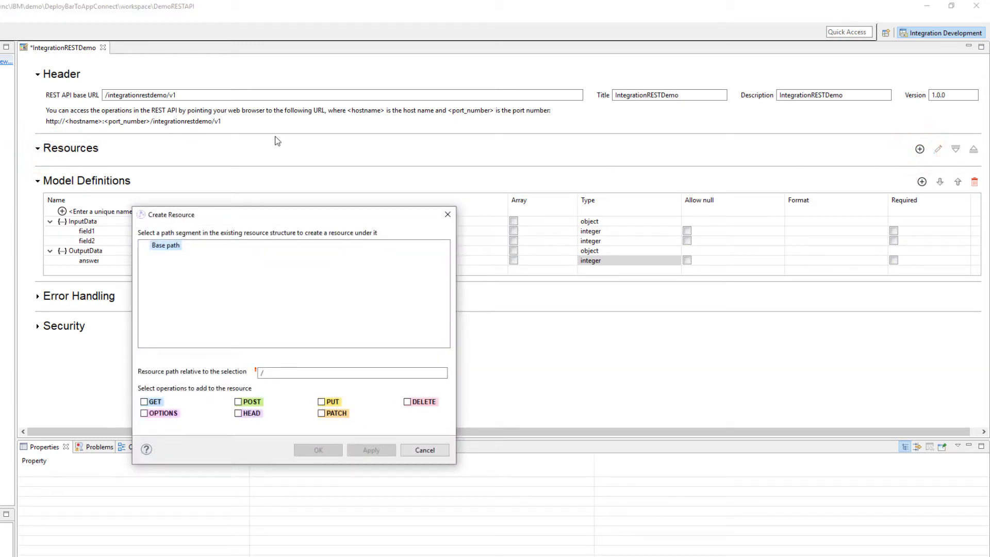
left_click(238, 401)
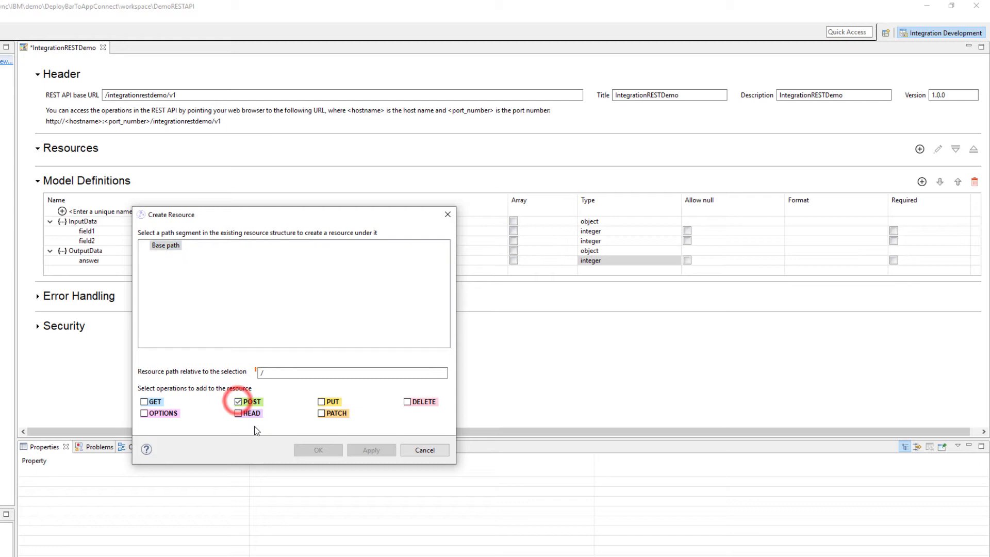
left_click(351, 372)
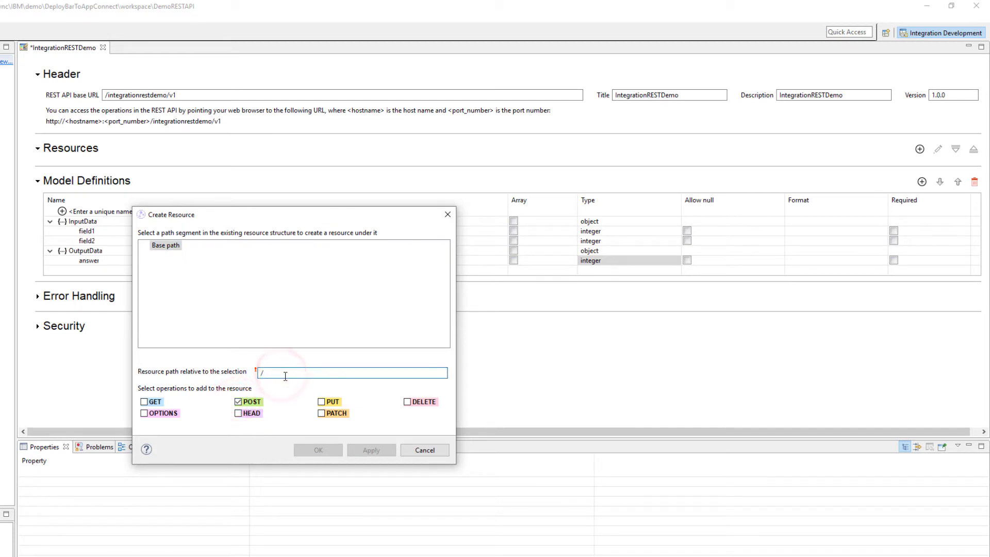
type("calculate")
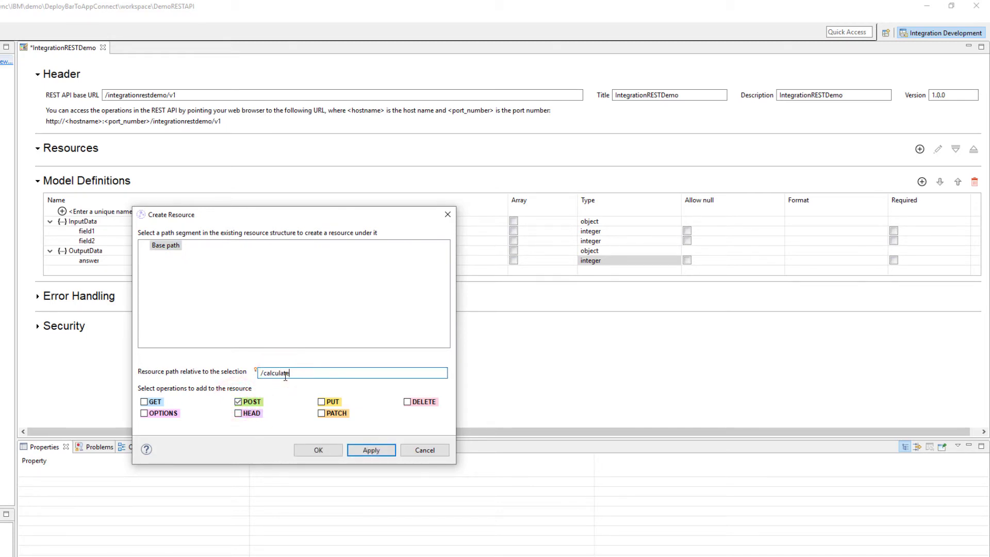
left_click(318, 449)
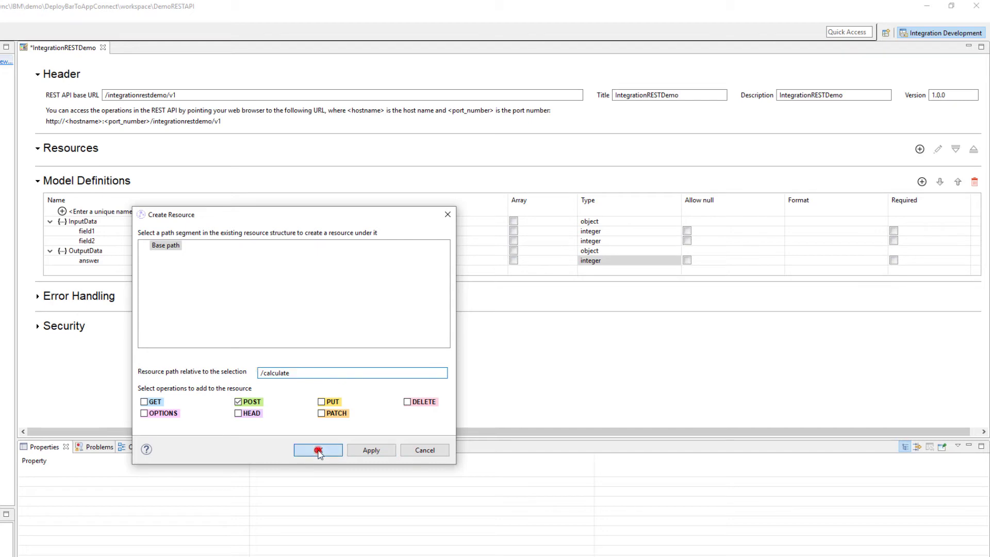
left_click(318, 449)
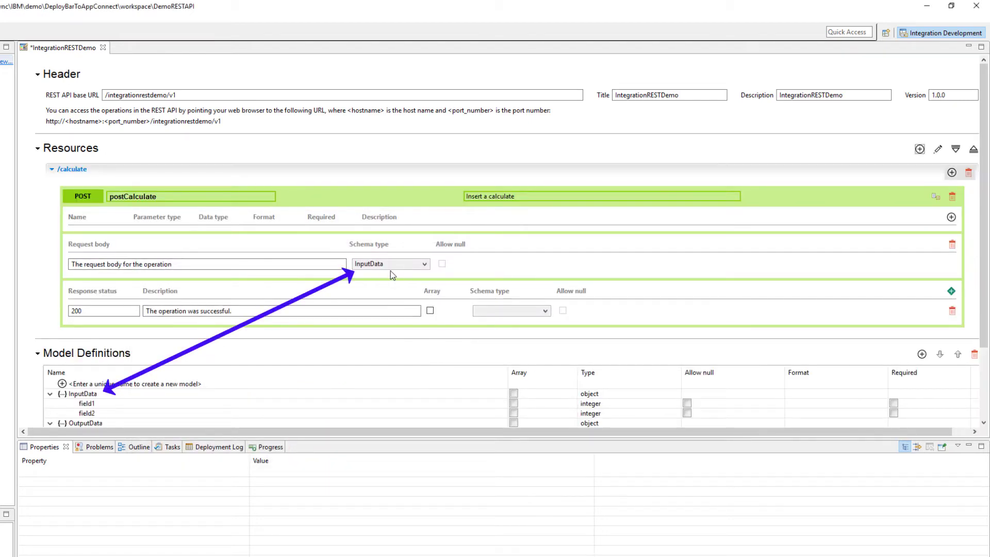
mouse_move(384, 273)
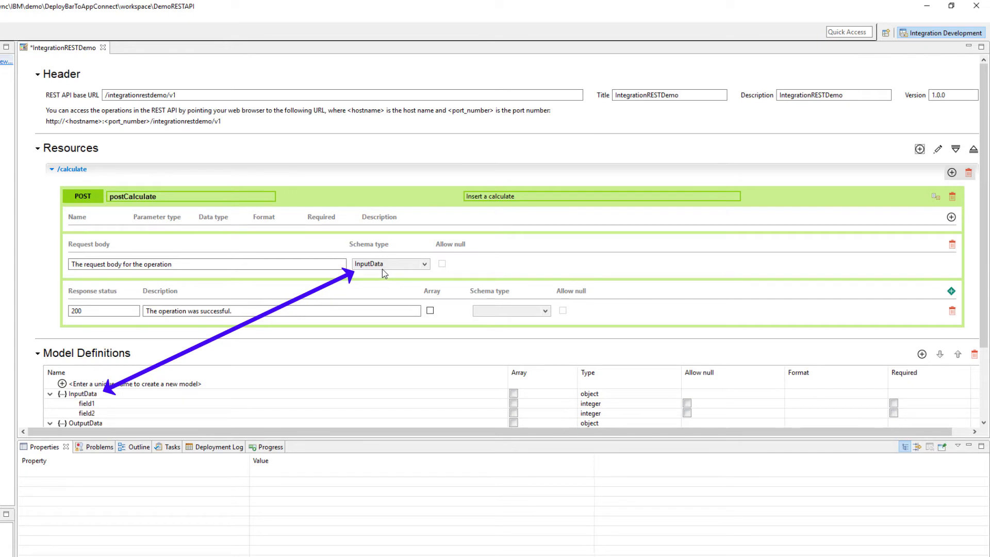
mouse_move(398, 280)
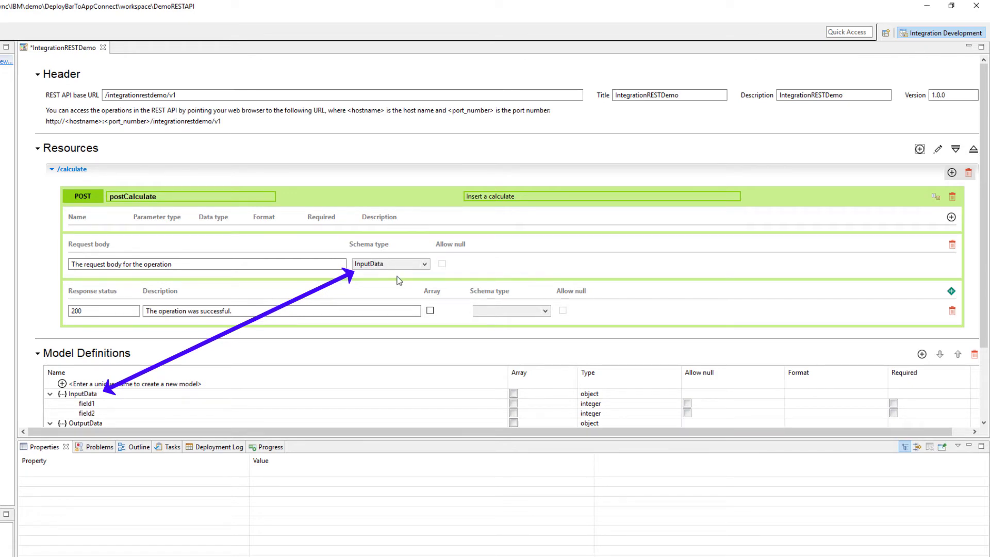
Set the postCalculate 200 response schema to OutputData.
left_click(540, 309)
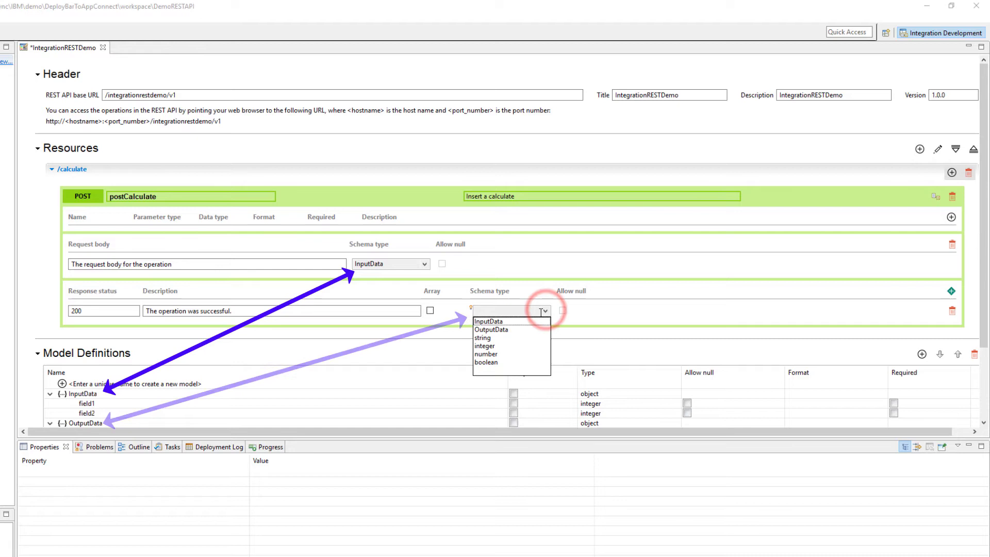
left_click(490, 330)
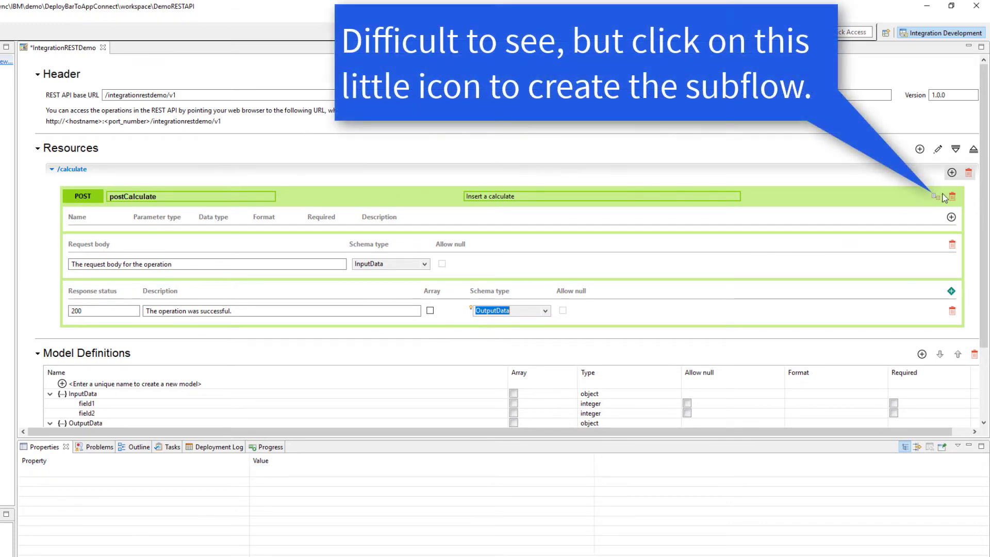
Save the REST API and generate the postCalculate implementation subflow.
left_click(936, 196)
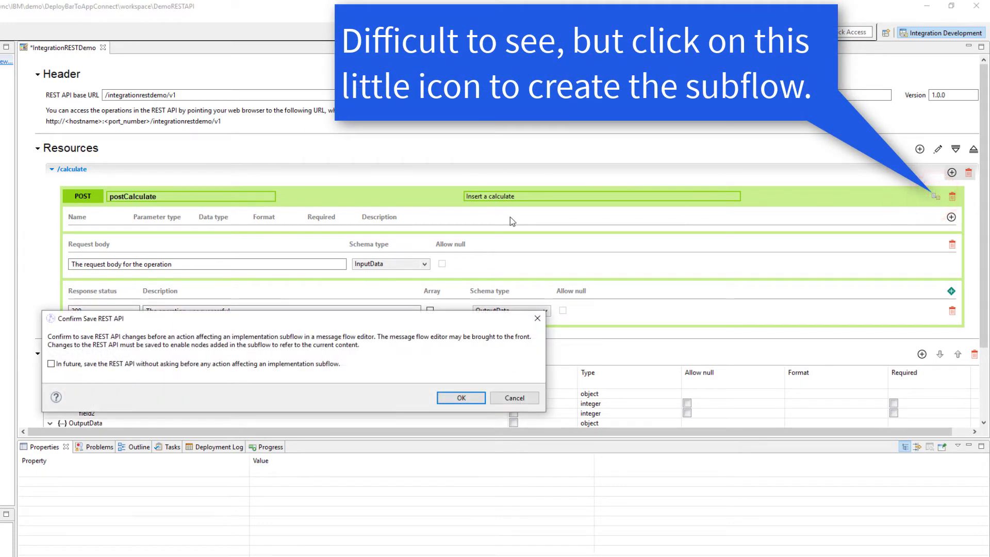
left_click(460, 397)
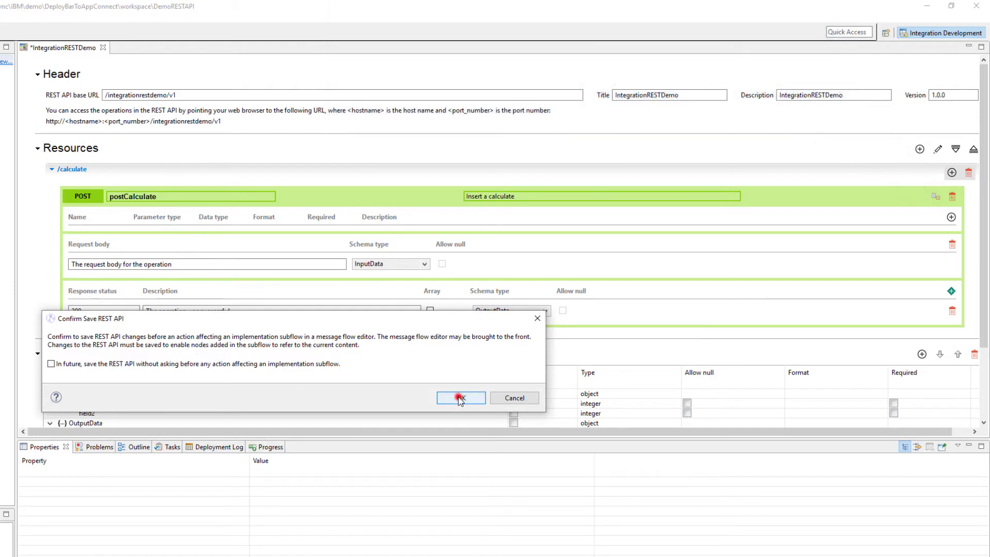
left_click(460, 397)
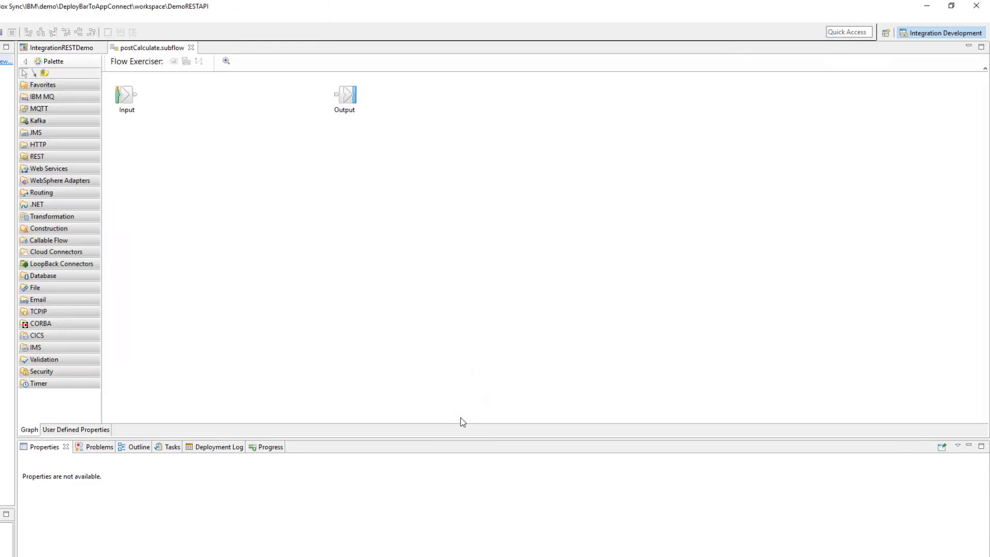
mouse_move(49, 236)
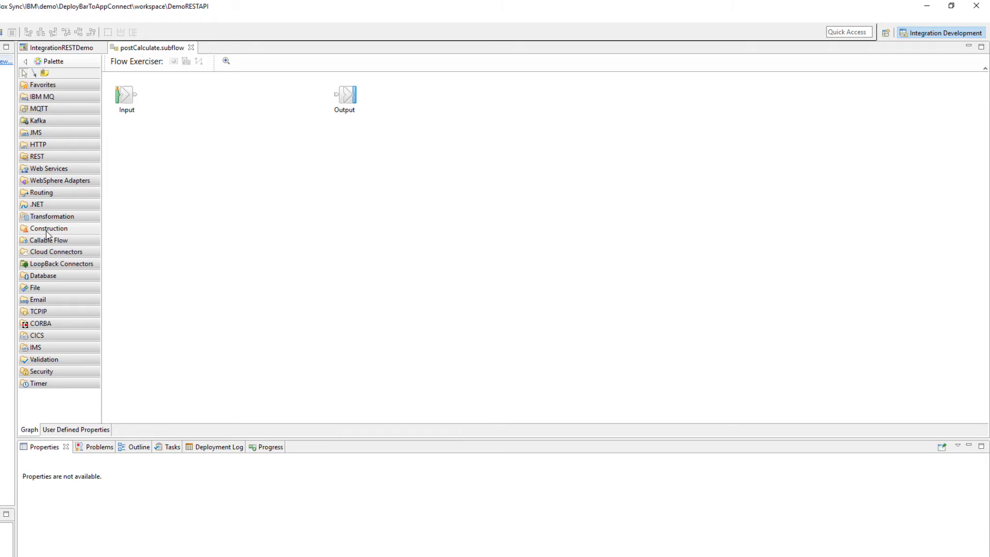
left_click(52, 216)
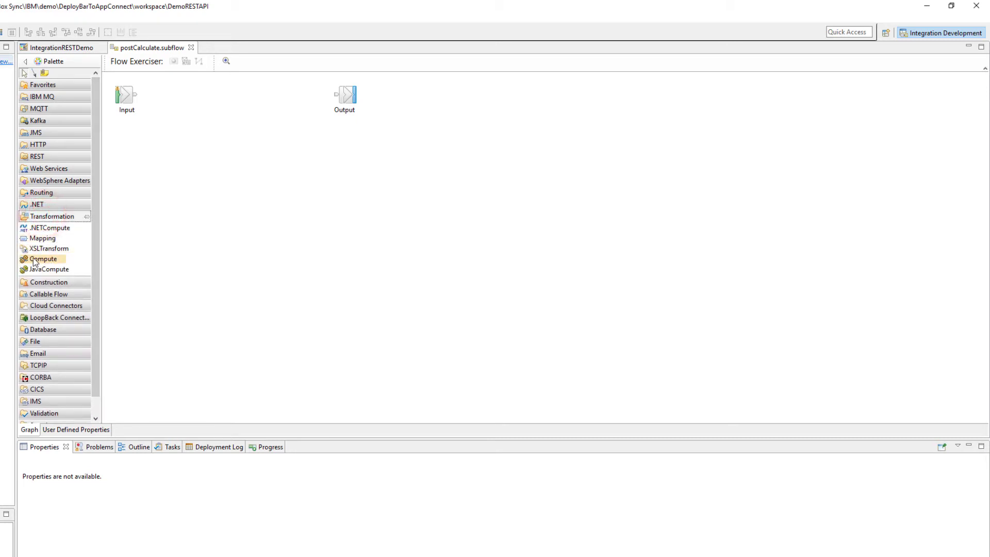
Drop a Compute node and wire Input to Compute, and Compute's Out terminal to Output.
left_click_drag(43, 259, 231, 101)
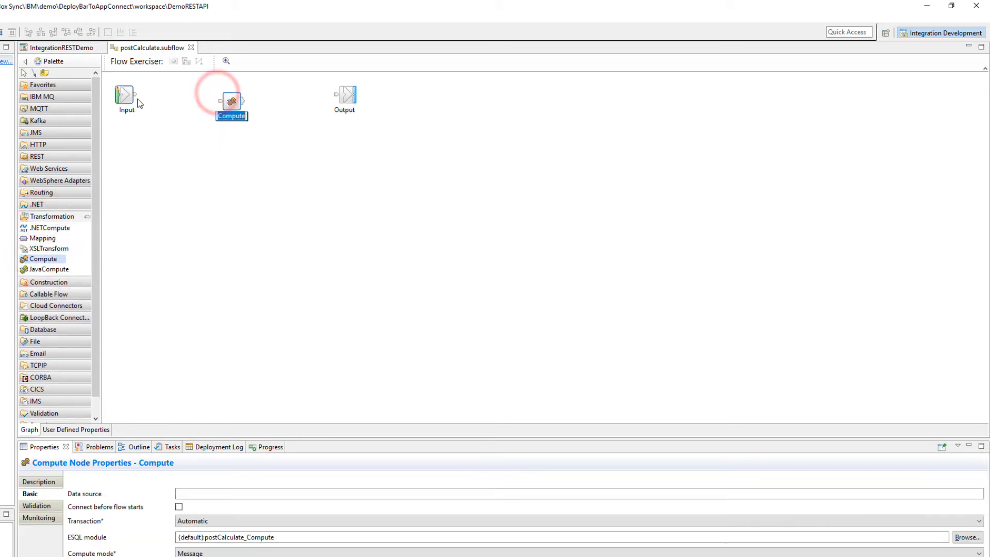
left_click_drag(135, 96, 220, 101)
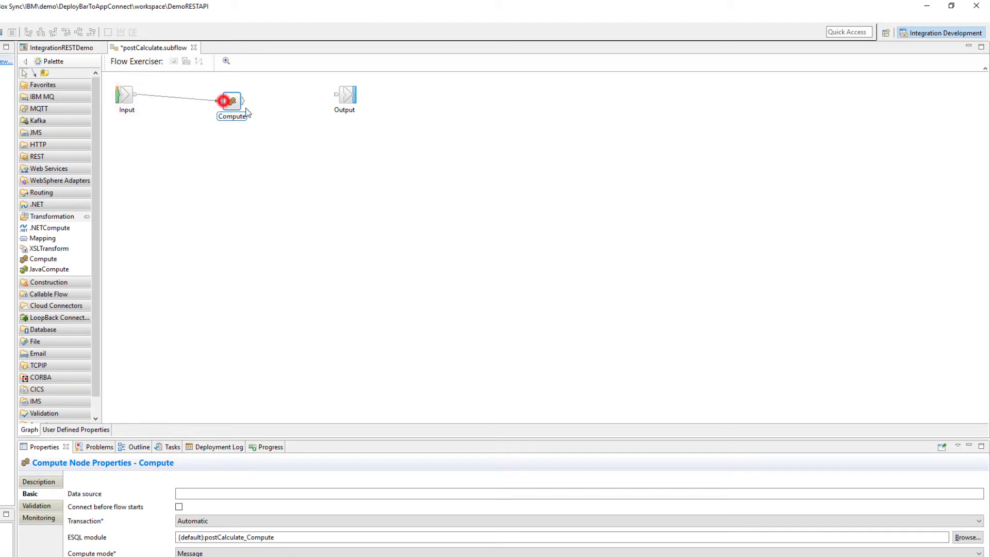
left_click(242, 101)
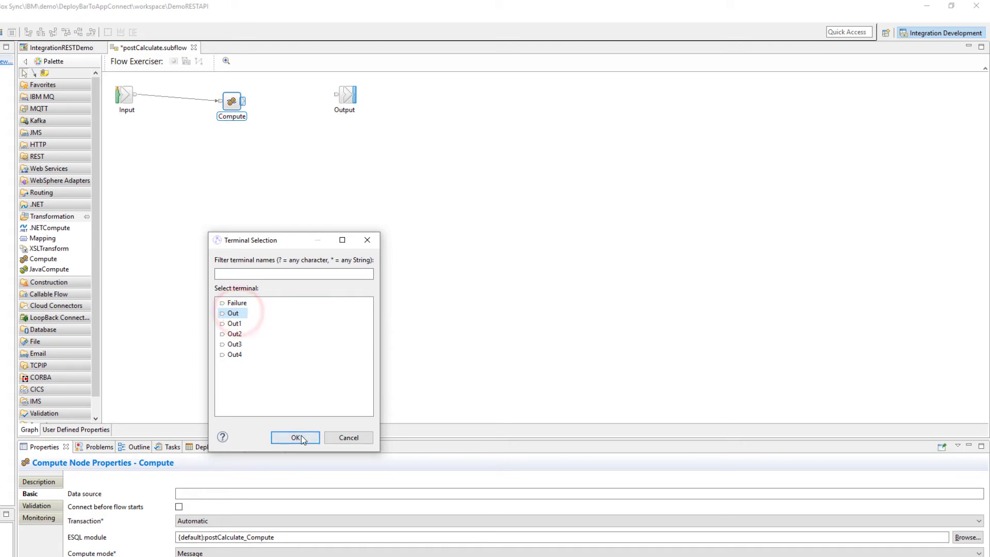
left_click(294, 437)
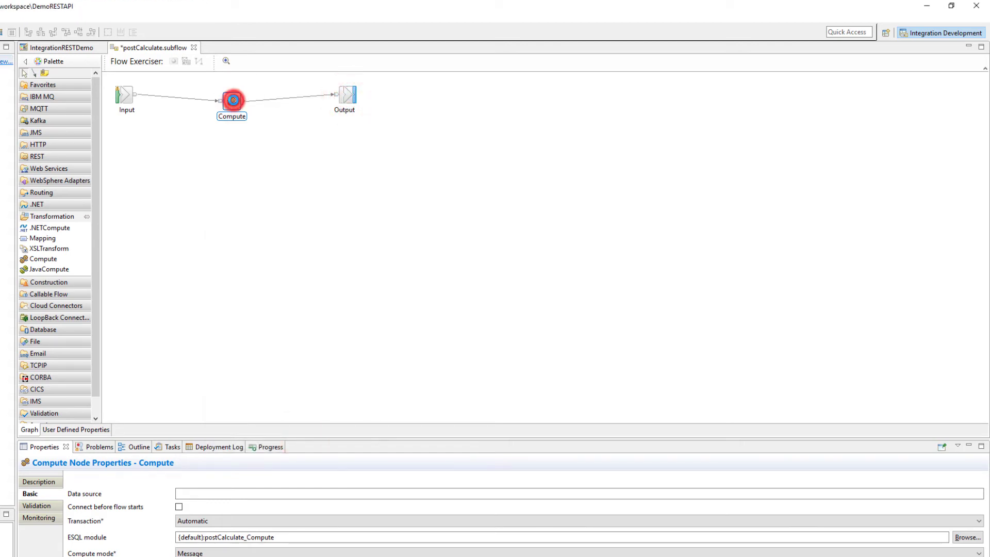
Open the Compute node's ESQL and delete the two unused helper procedures.
double_click(231, 100)
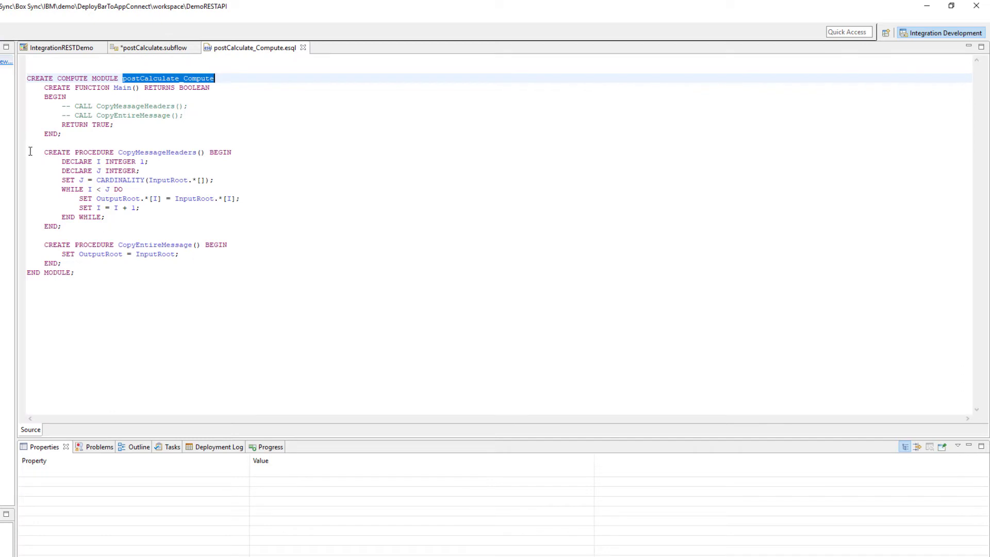
left_click_drag(44, 151, 79, 253)
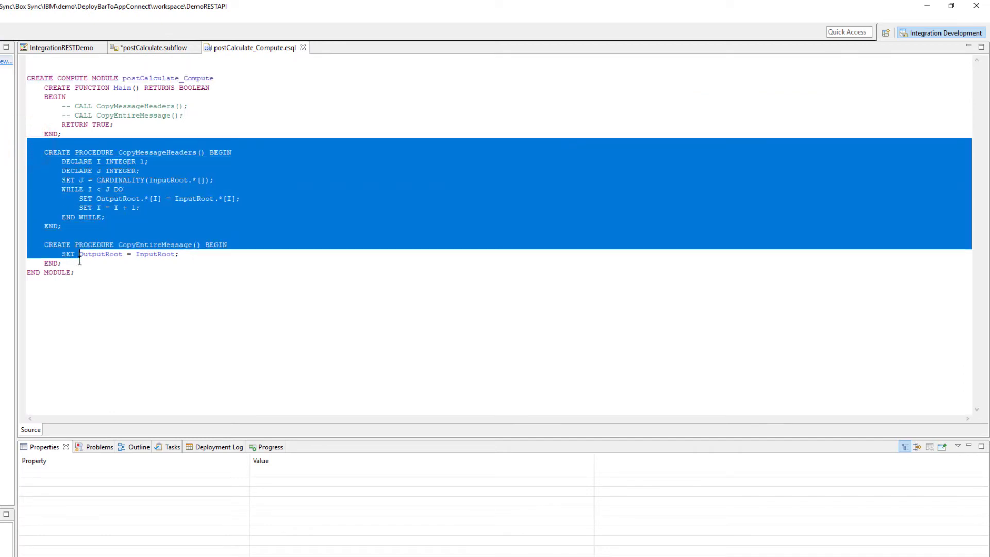
key("Delete")
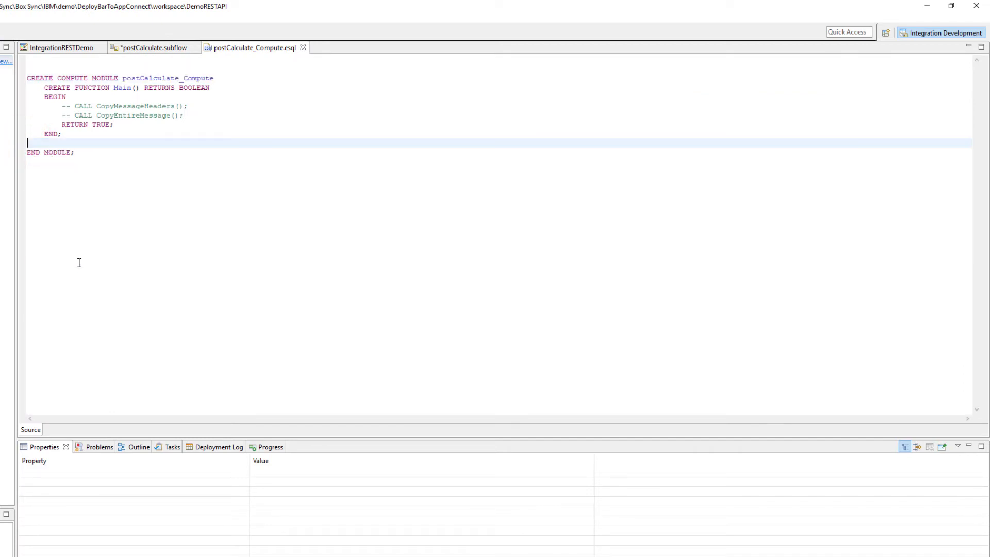
Replace the commented CALL lines with SET OutputData.answer = field1 + field2, and save.
left_click_drag(58, 105, 184, 116)
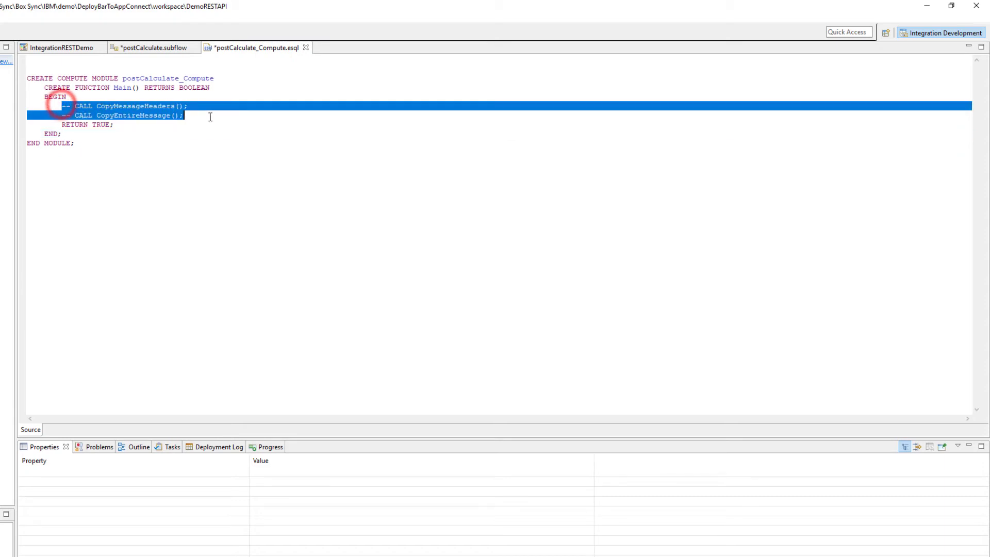
type("SET")
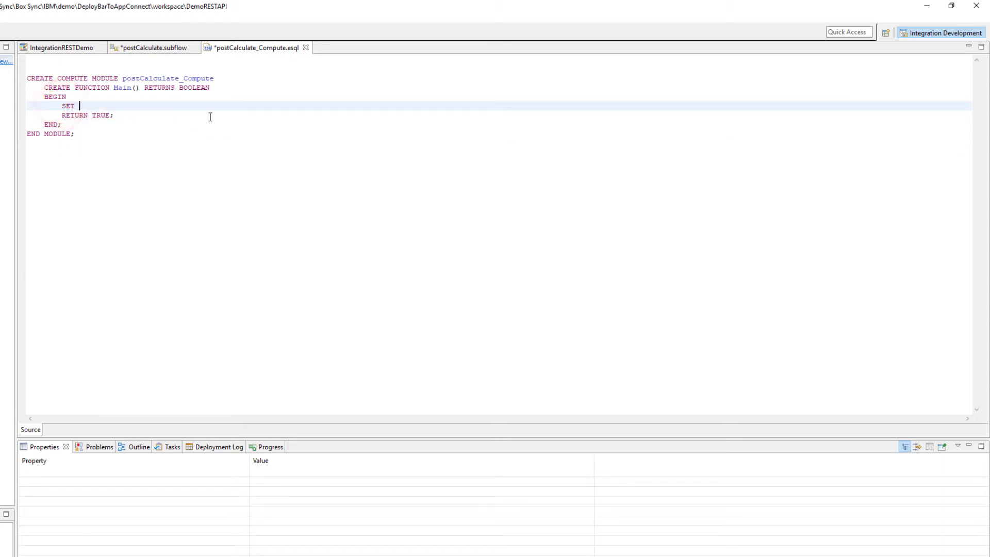
type("OutputRoot.J")
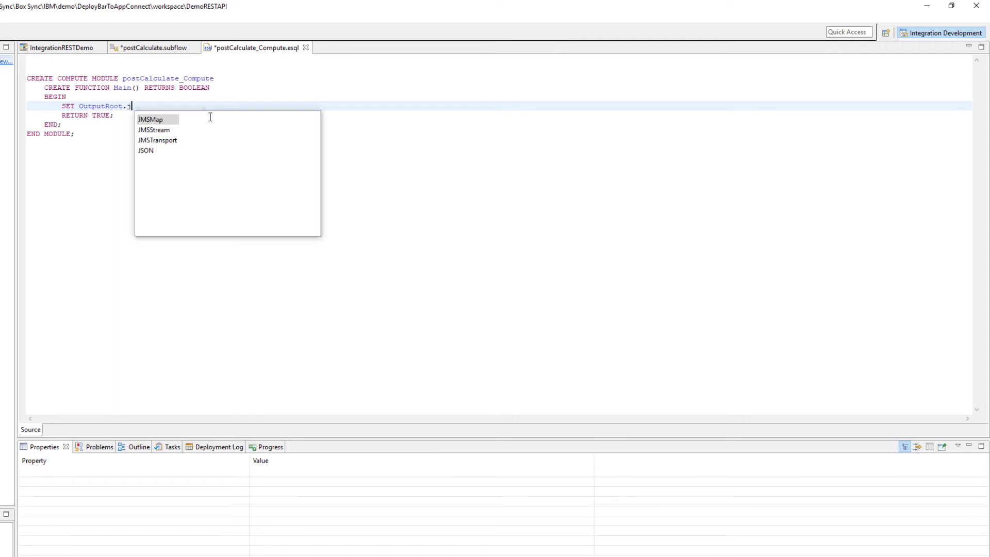
type("JSON.Data.")
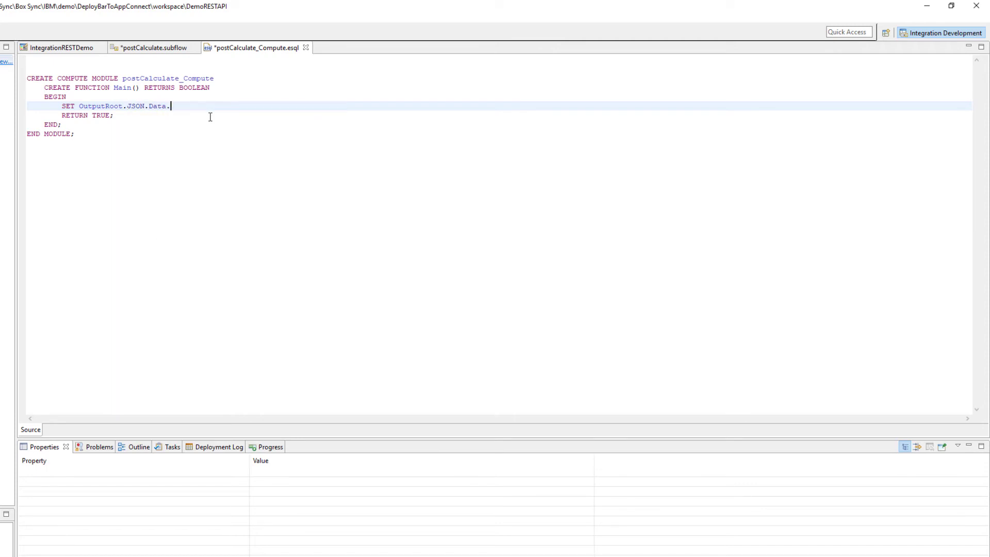
type("OutputData.answer = 1")
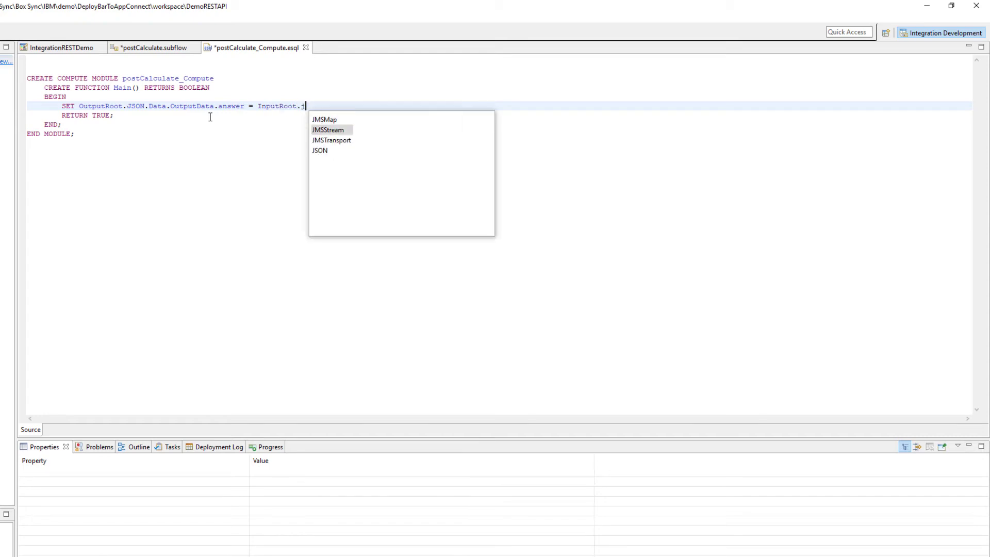
type("JSON.Data.InputData.field1 +")
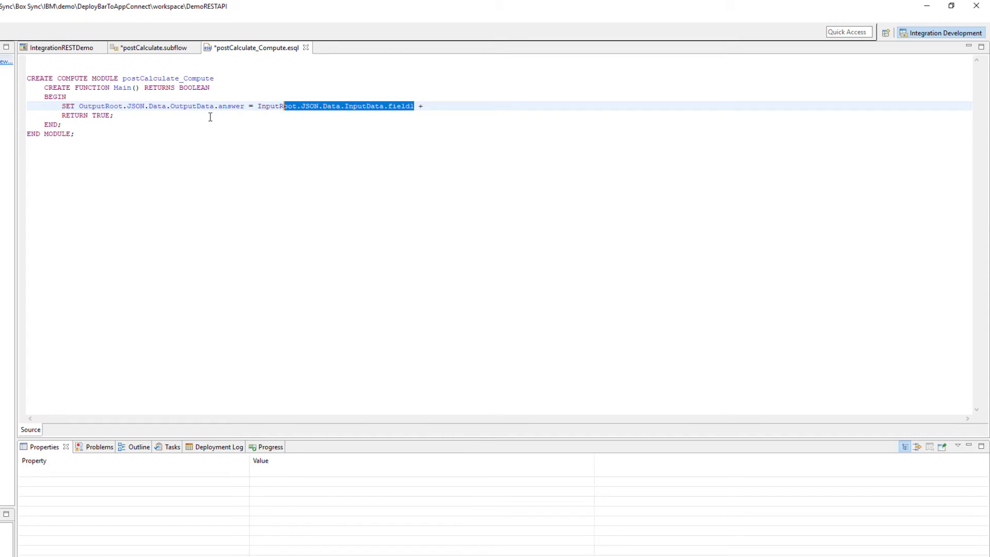
type("InputRoot.JSON.Data.InputData.field2;")
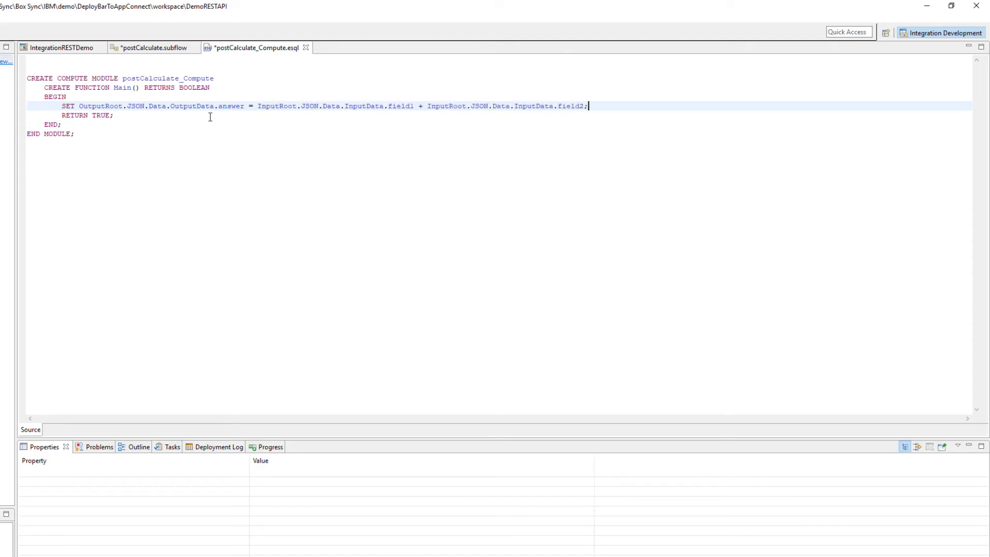
key("ctrl+s")
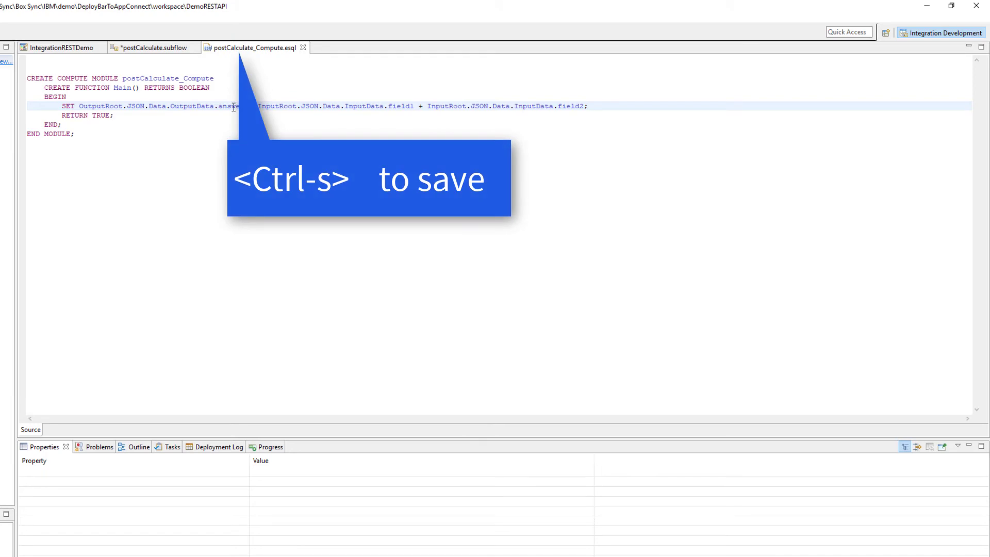
left_click(151, 47)
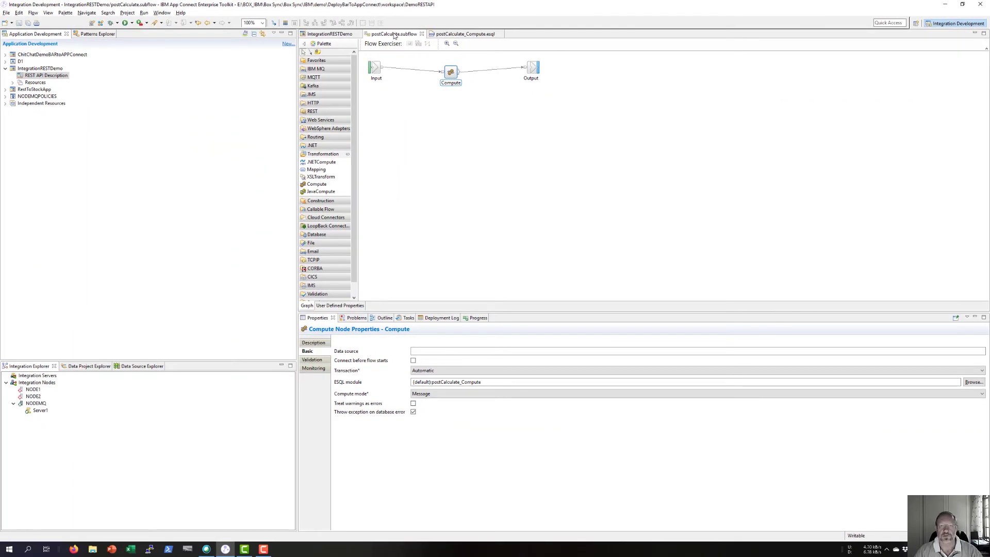
mouse_move(112, 56)
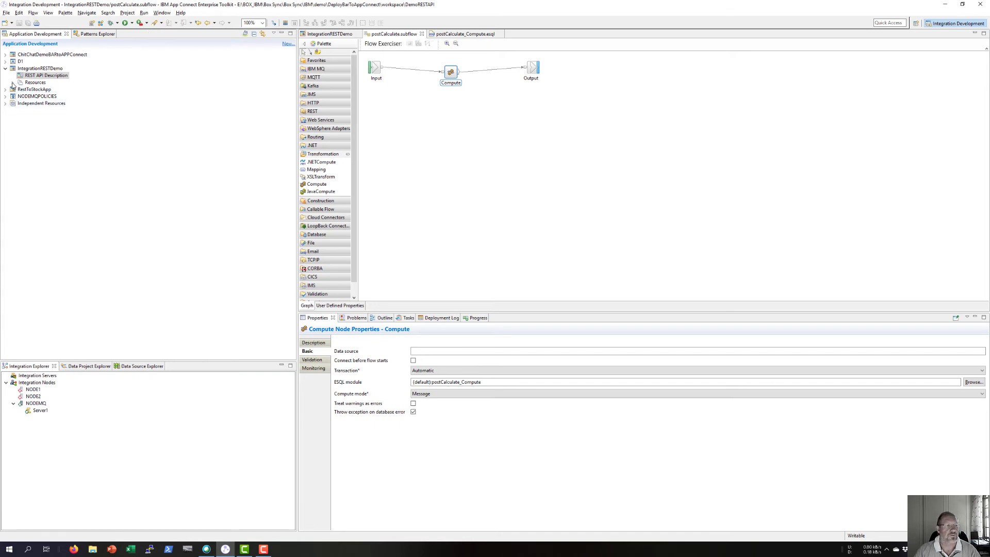
Open gen/IntegrationRESTDemo.msgflow in the Message Flow Editor.
left_click(12, 82)
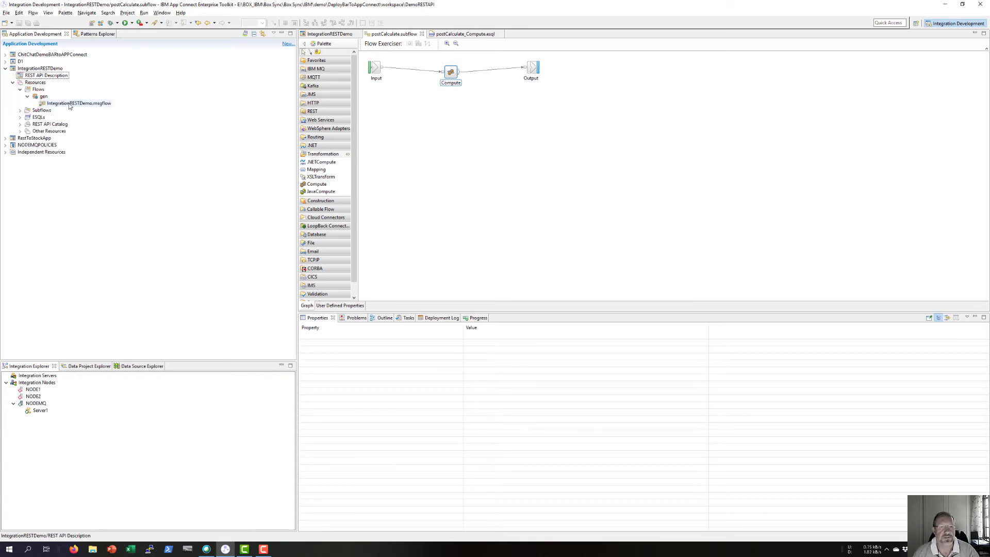
right_click(78, 104)
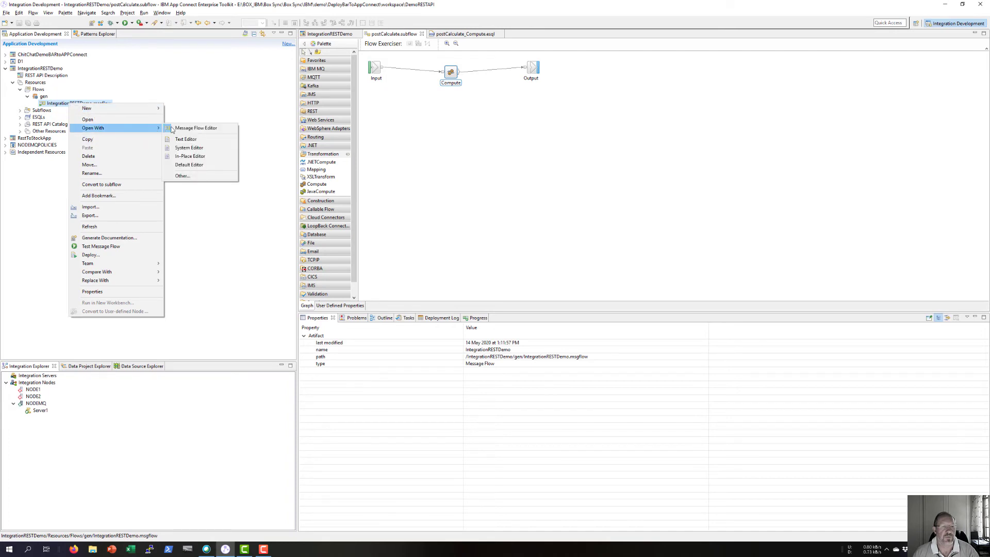
left_click(196, 127)
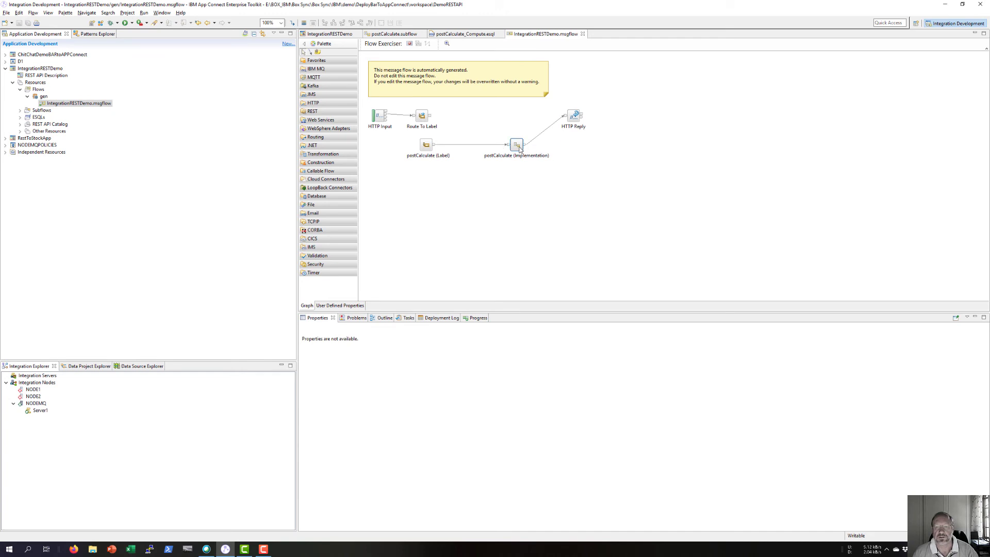
left_click(516, 145)
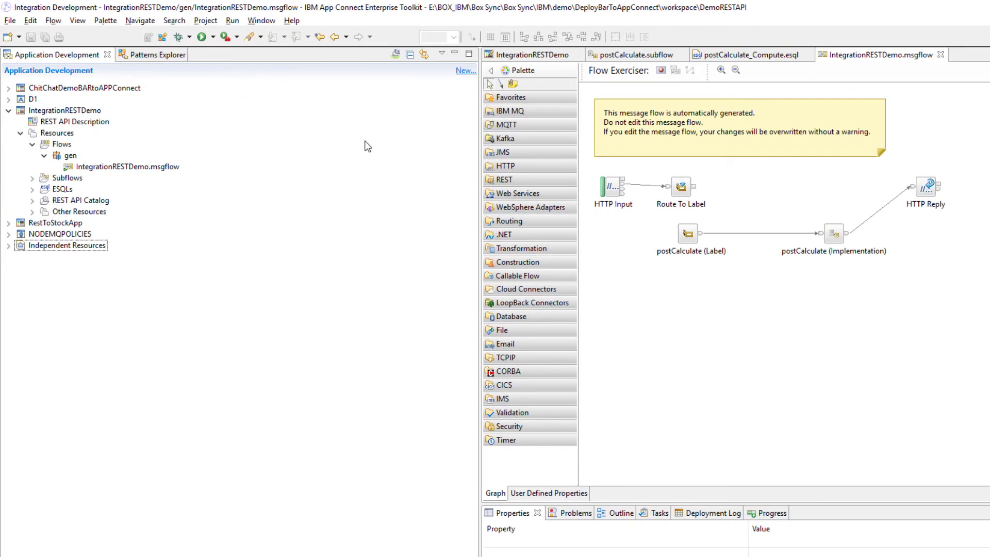
left_click(77, 121)
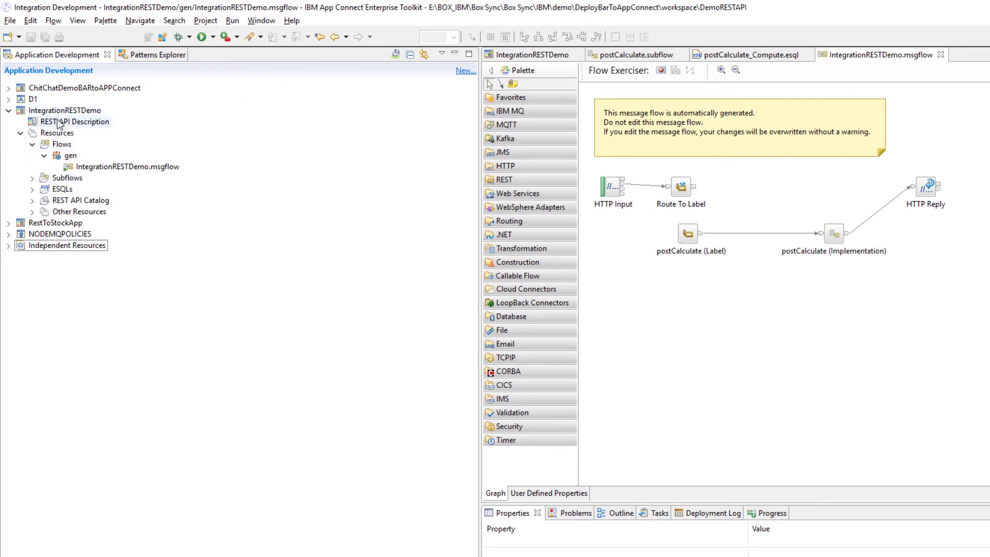
Create the IntegrationRESTDemo BAR file with the IntegrationRESTDemo REST API included.
right_click(63, 110)
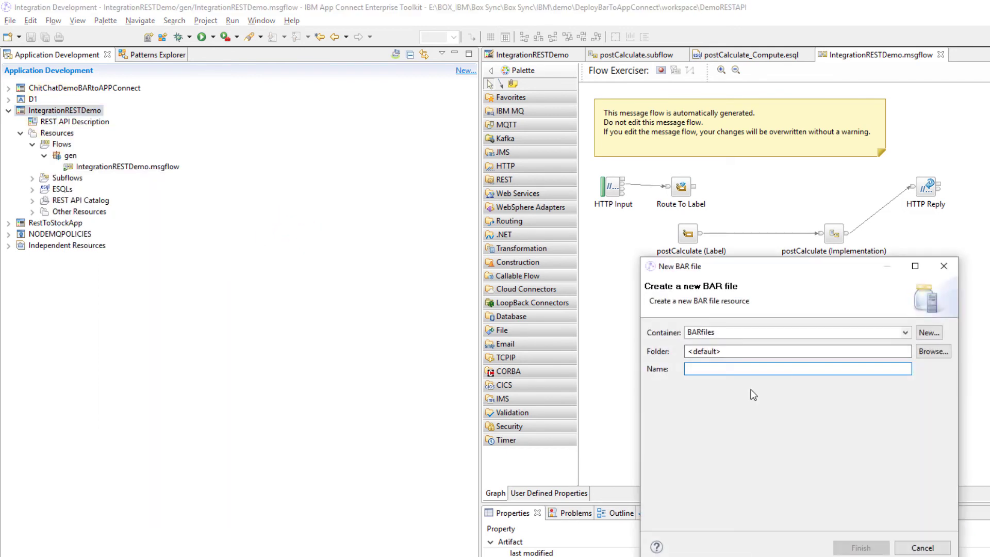
type("Integratio")
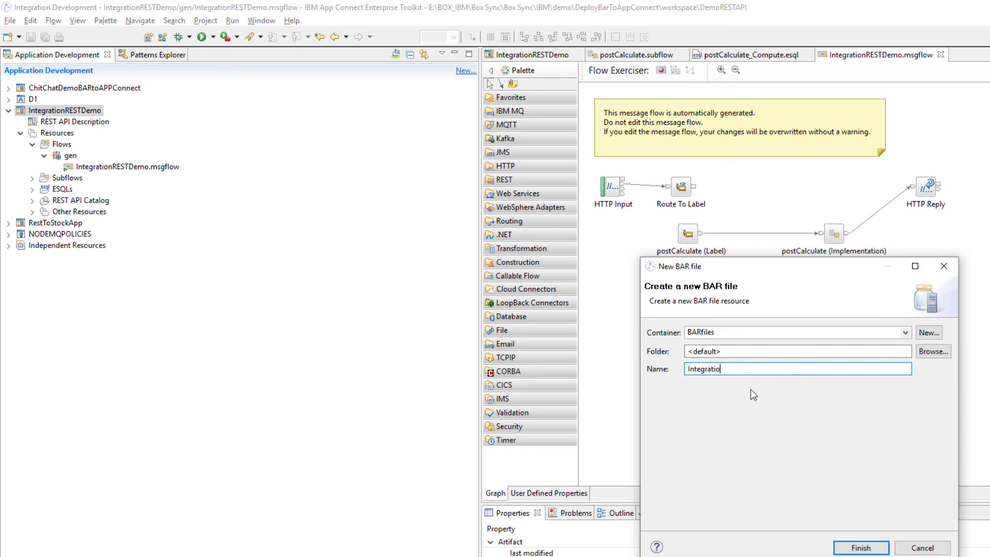
type("nRESTDe")
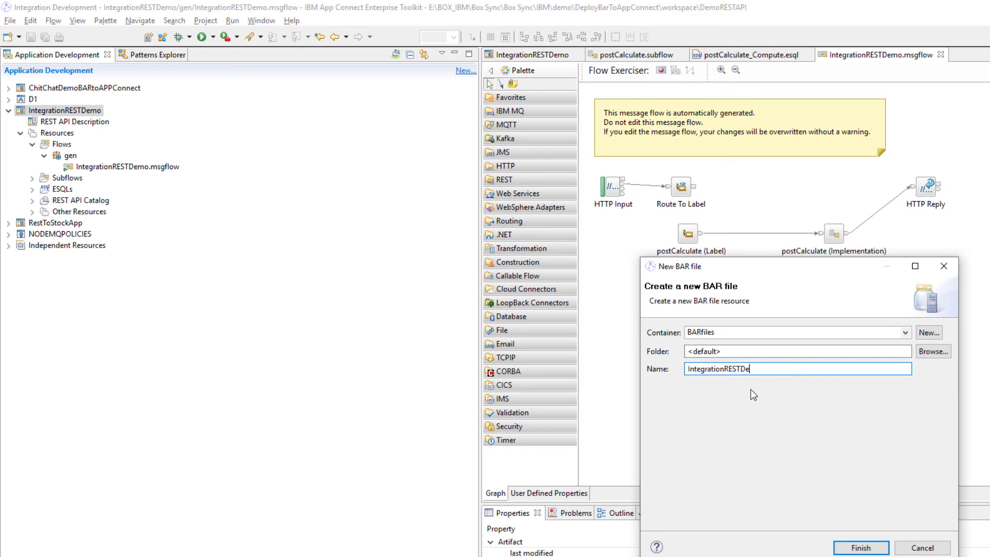
left_click(858, 547)
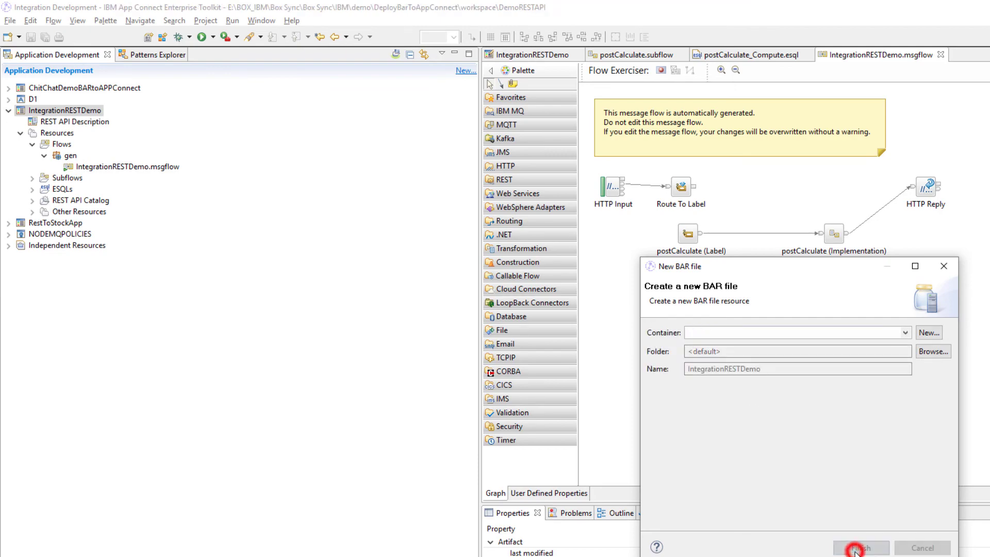
left_click(856, 548)
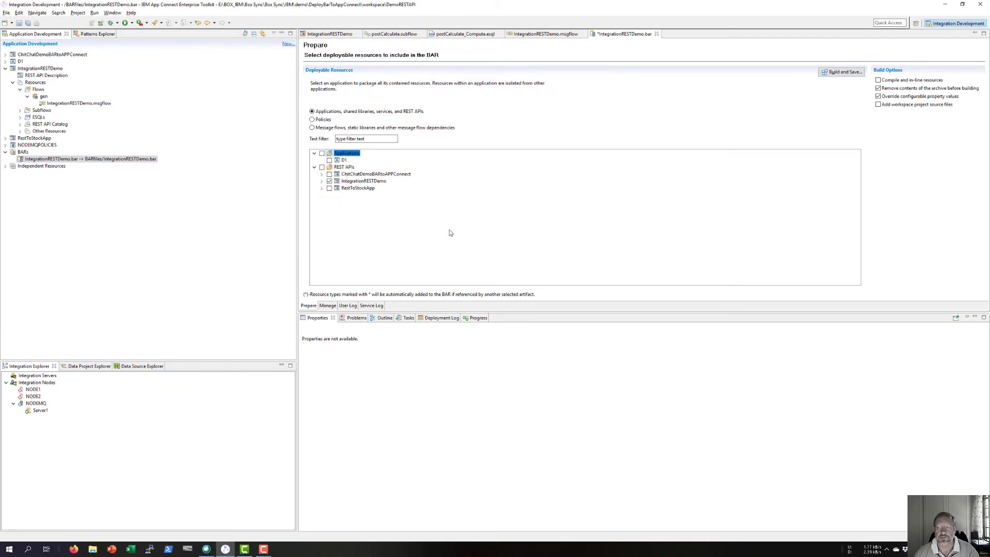
Build and save IntegrationRESTDemo.bar, then acknowledge the successful build message.
left_click(841, 71)
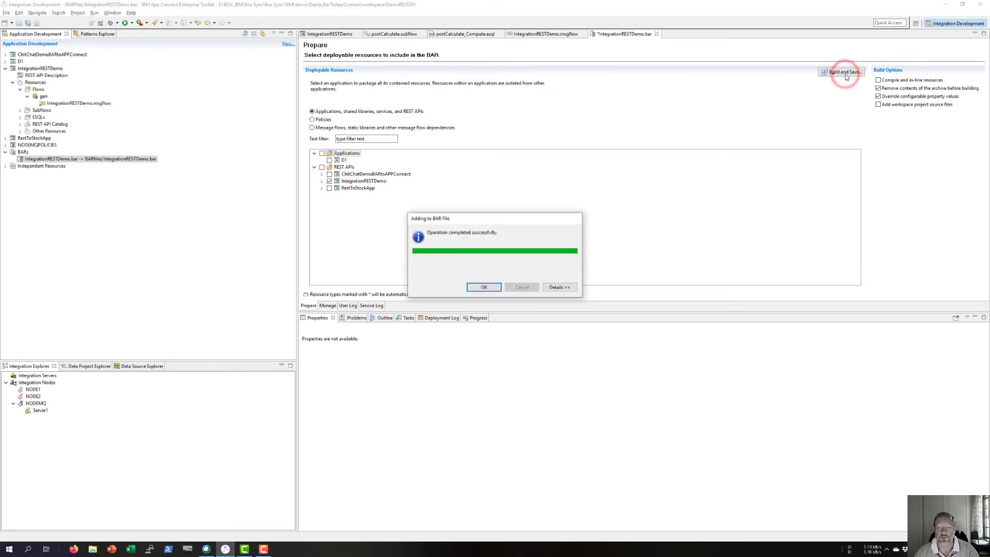
left_click(484, 287)
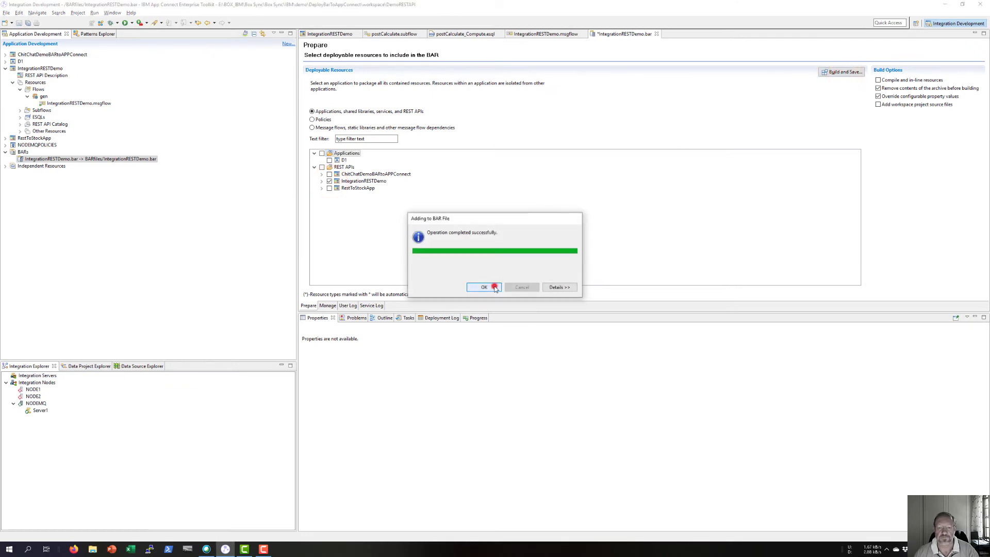
left_click(483, 286)
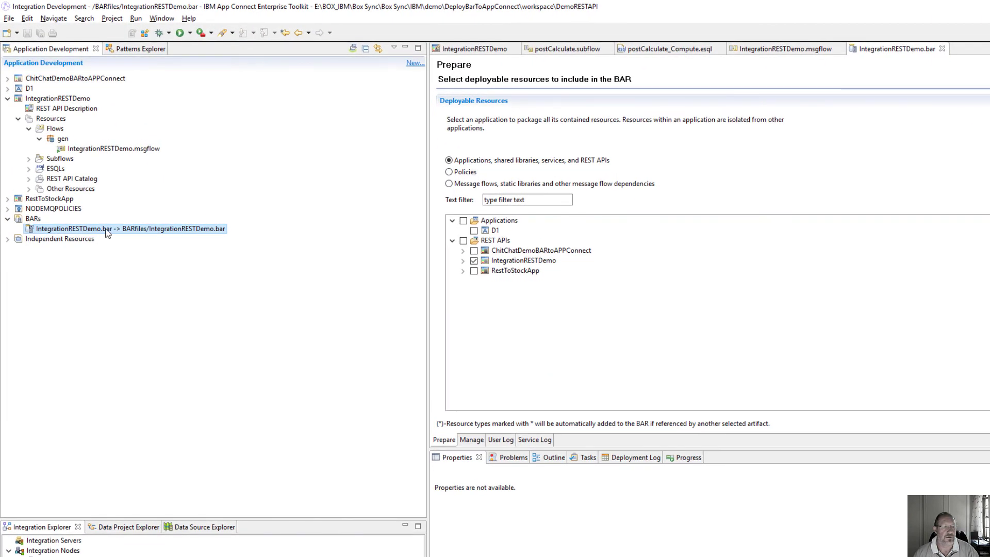
Start a General > File System export with IntegrationRESTDemo.bar selected.
right_click(73, 229)
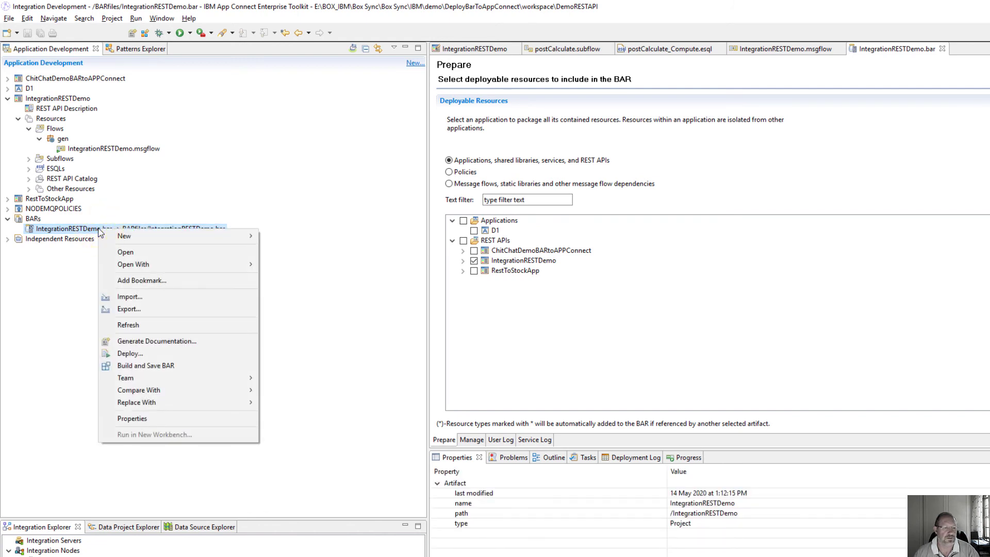
mouse_move(125, 377)
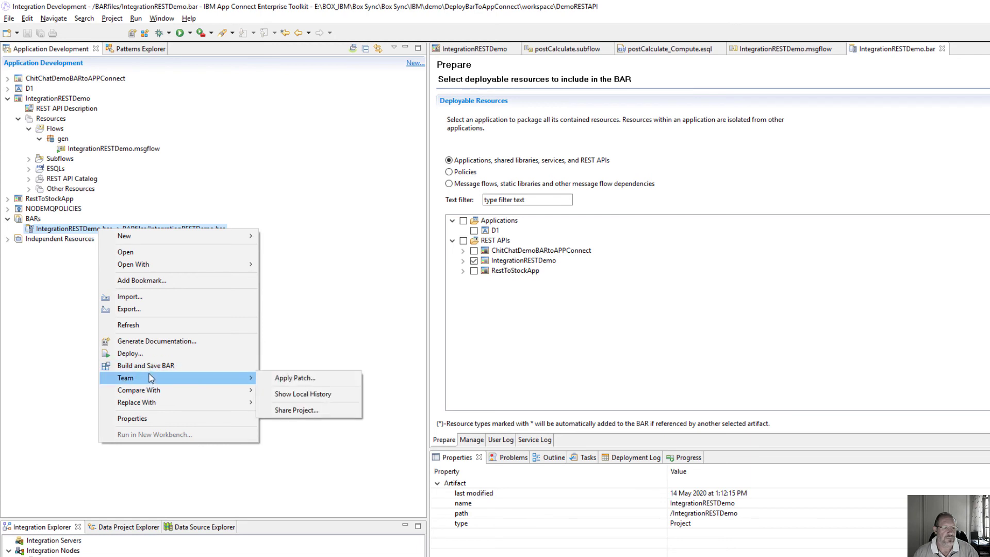
left_click(128, 309)
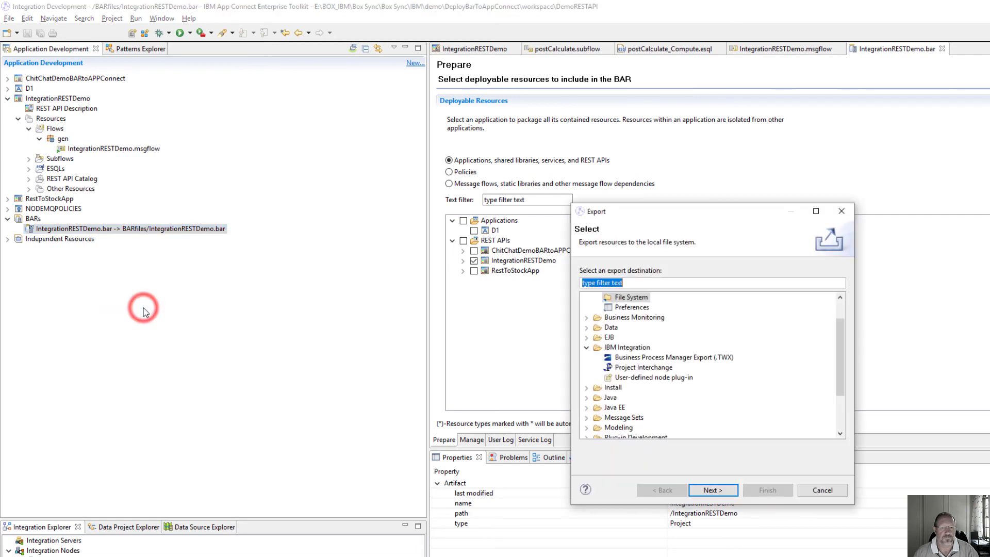
left_click(631, 297)
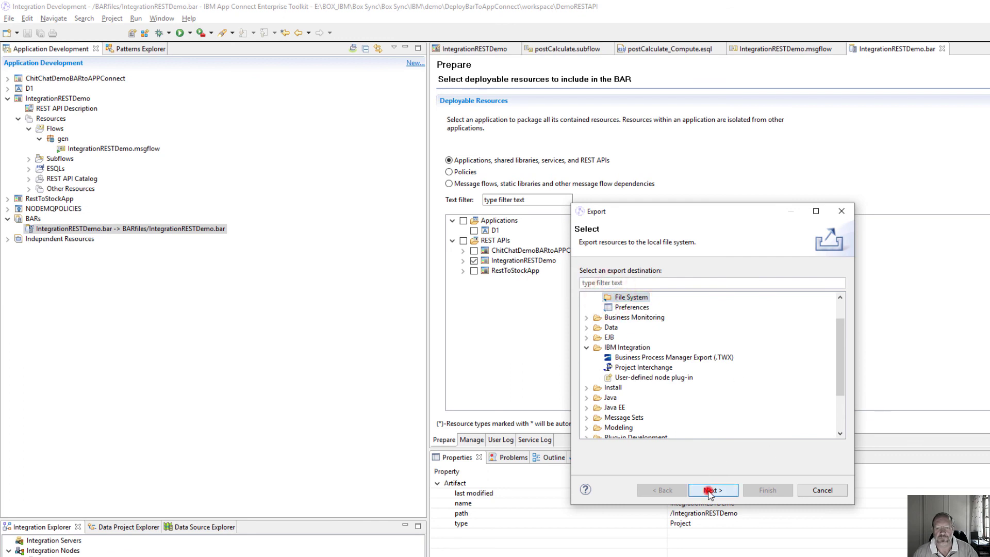
left_click(711, 490)
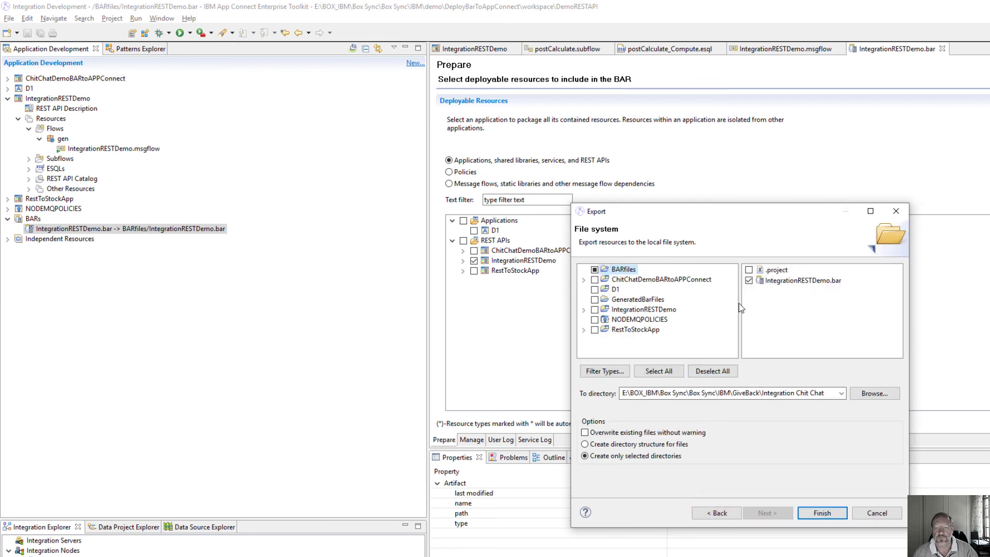
left_click(801, 281)
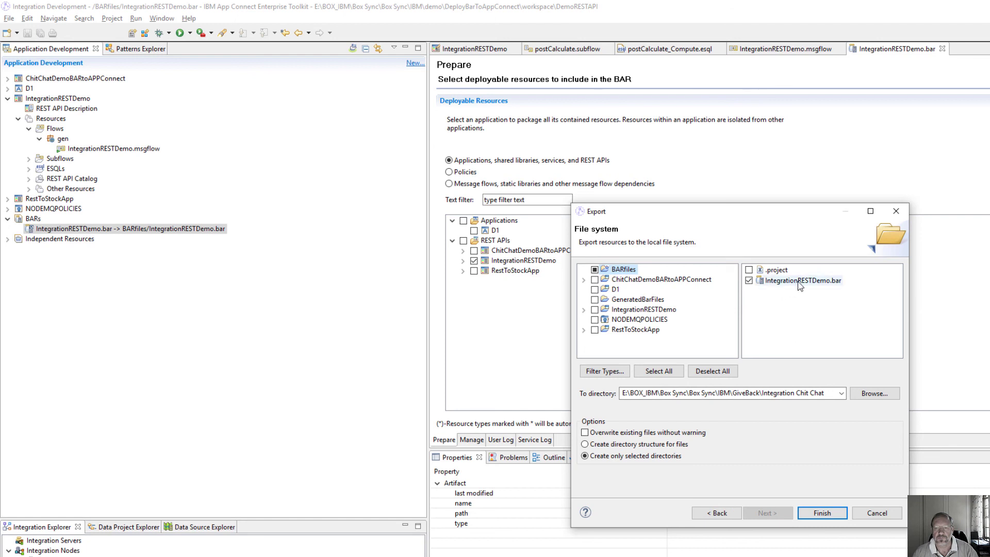